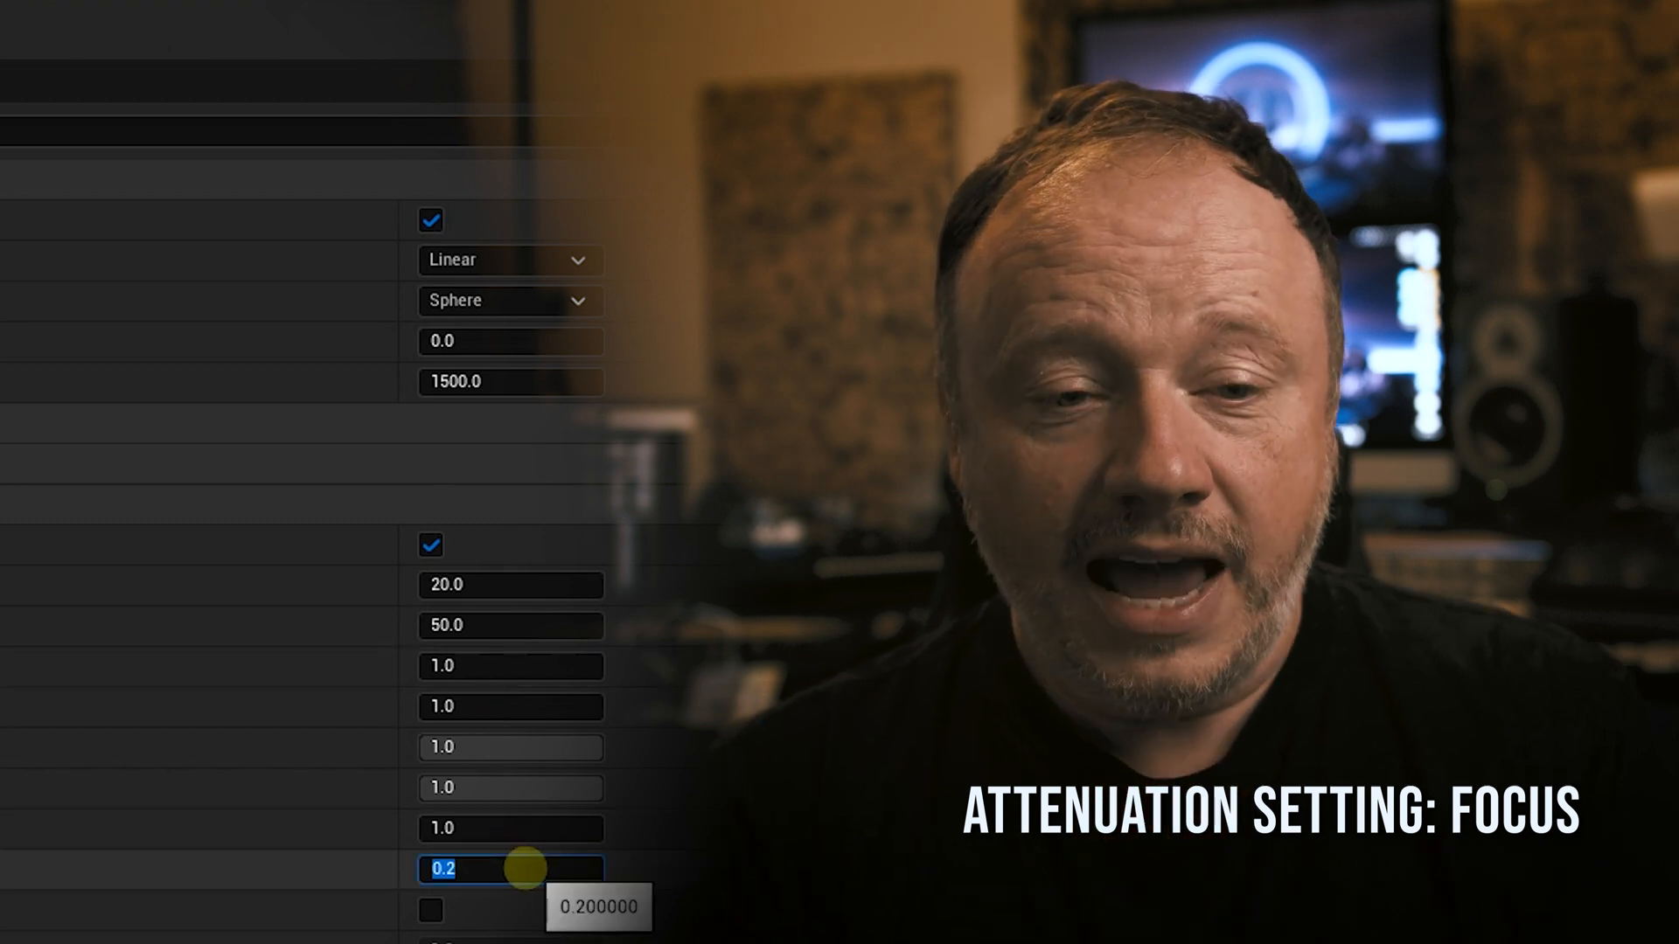
Open SA_FireFocus from the Content Browser and collapse its Volume and Occlusion categories.
{"action": "type", "text": ".6"}
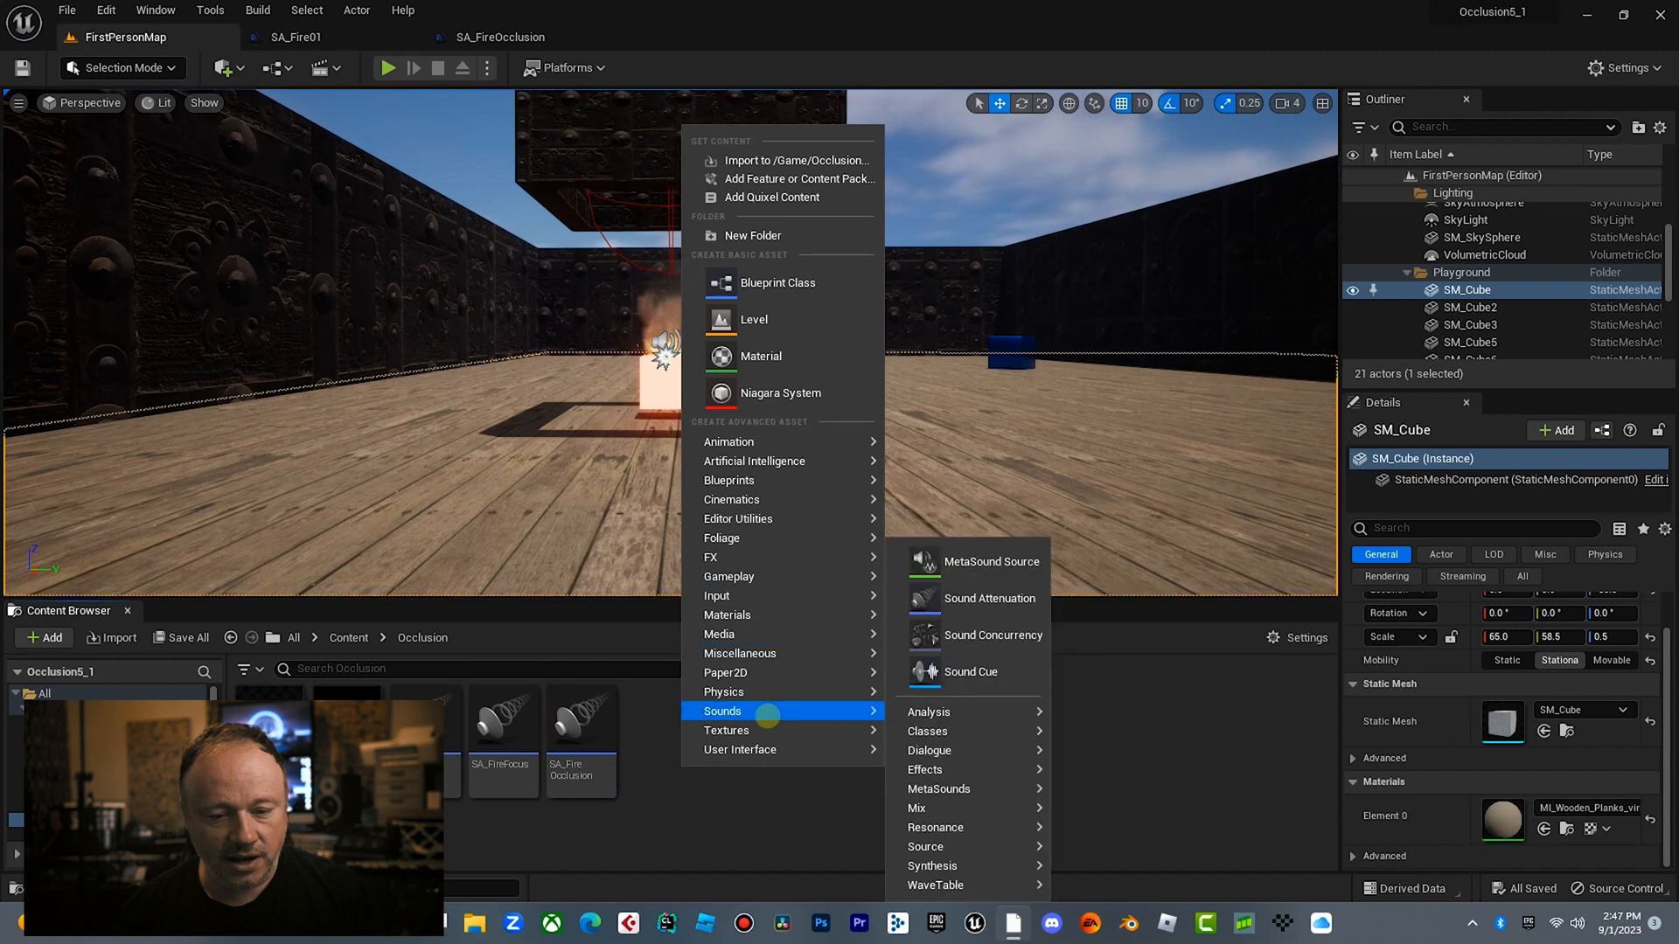
{"action": "mouse_move", "coordinate": [989, 597]}
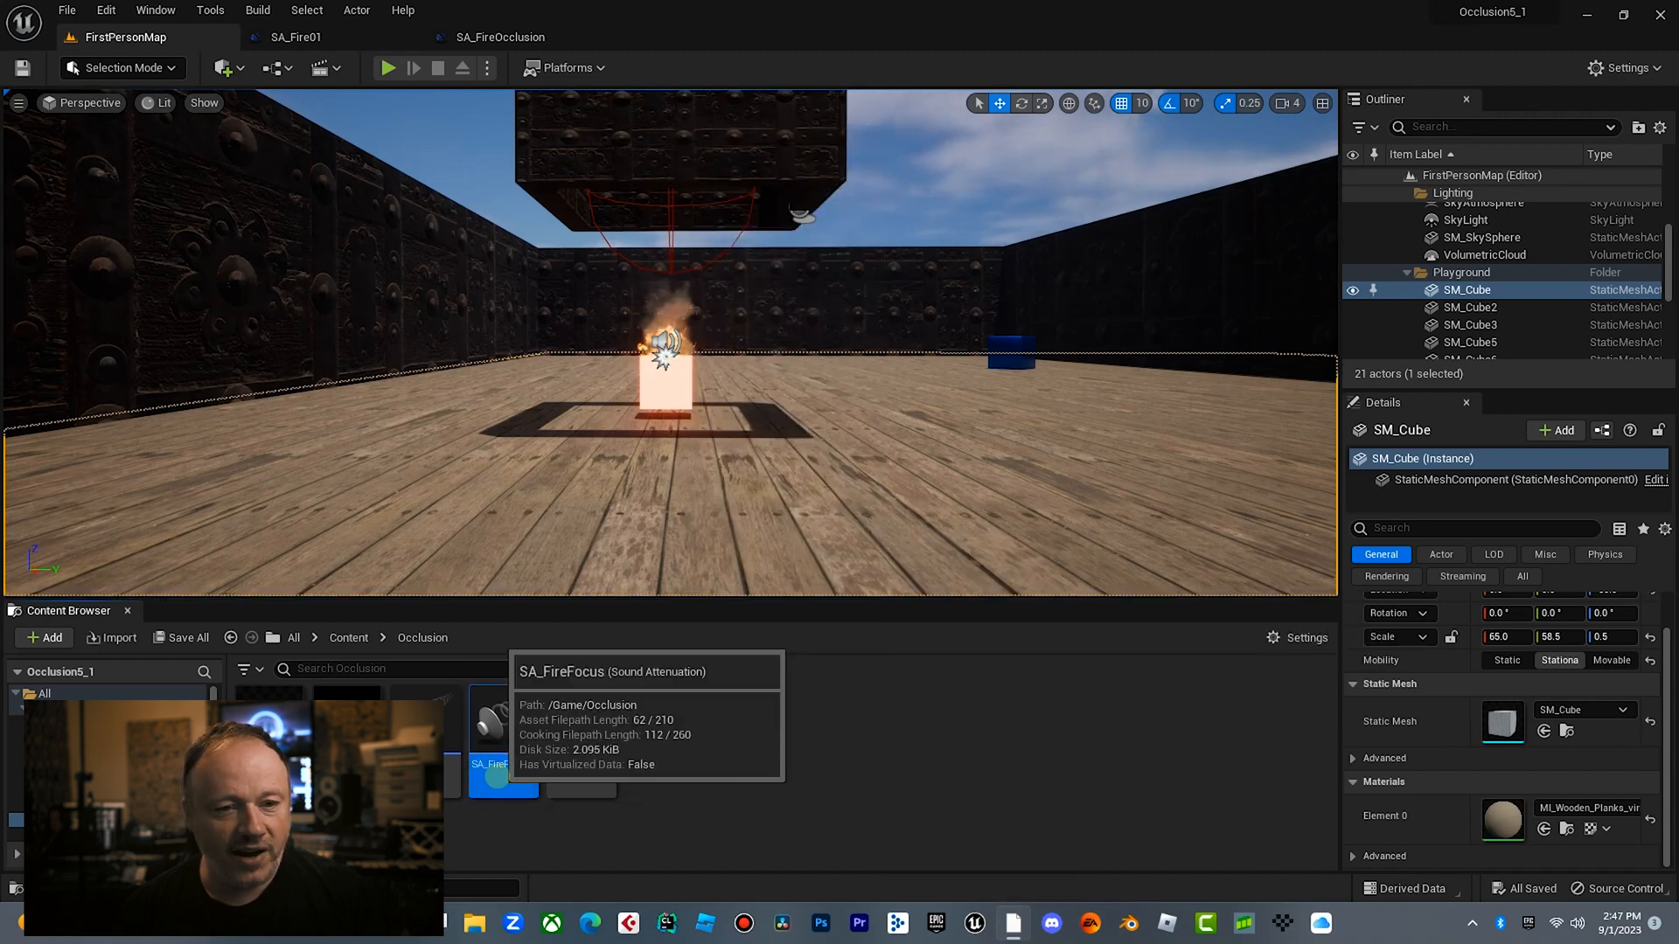
{"action": "double_click", "coordinate": [504, 720]}
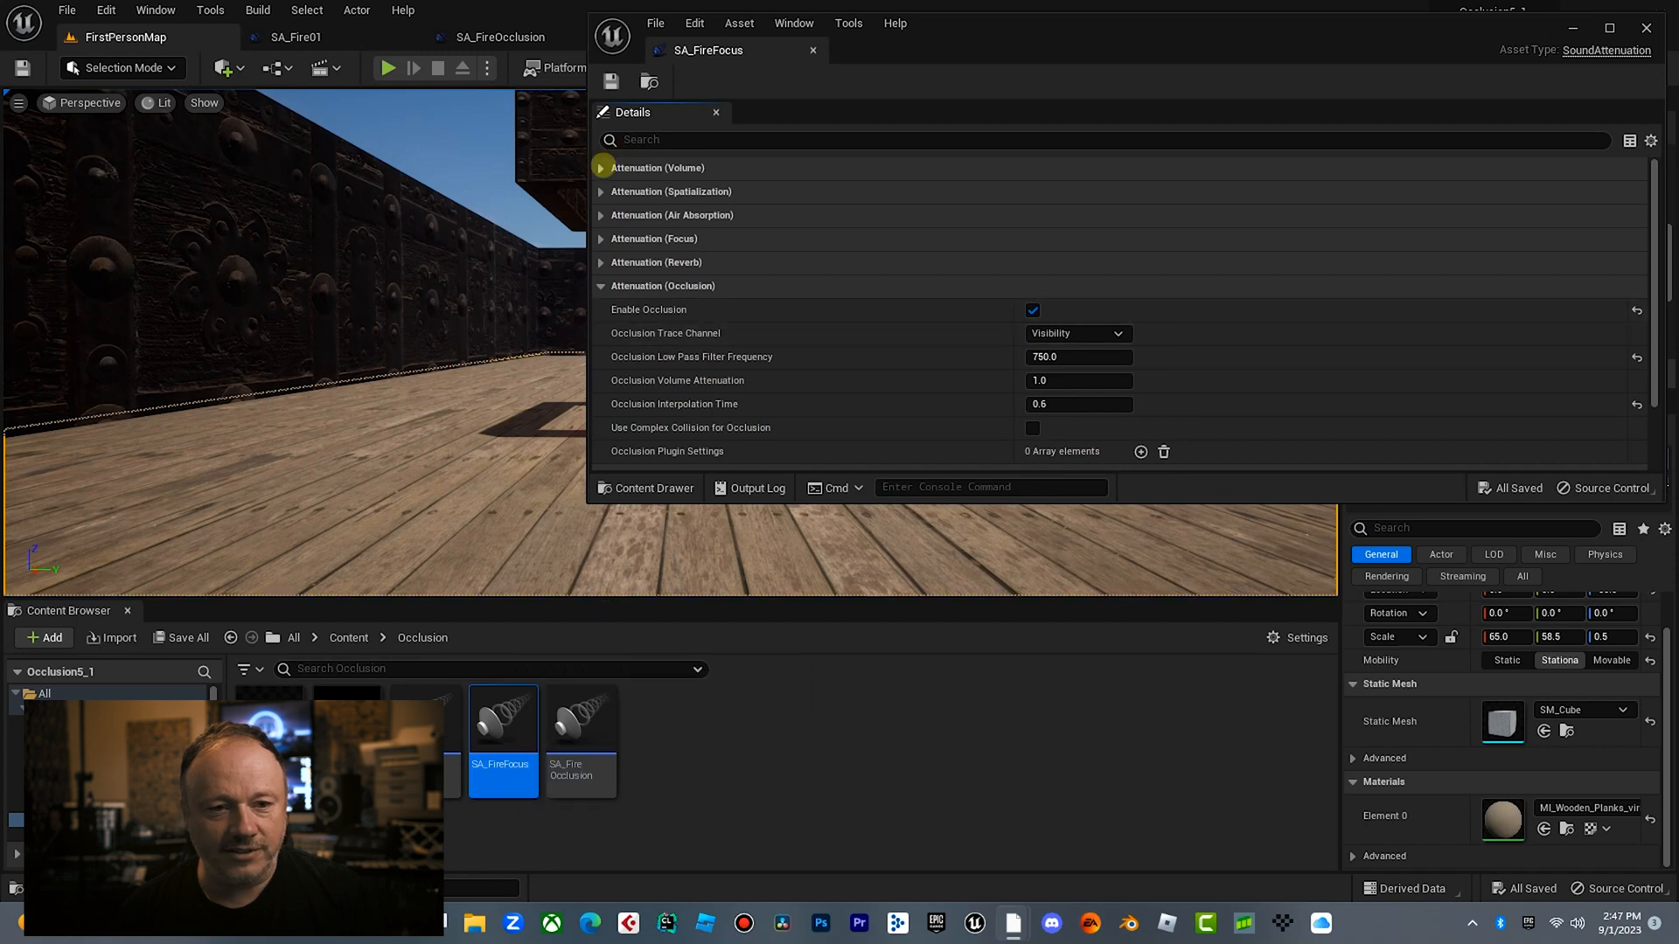
{"action": "left_click", "coordinate": [600, 192]}
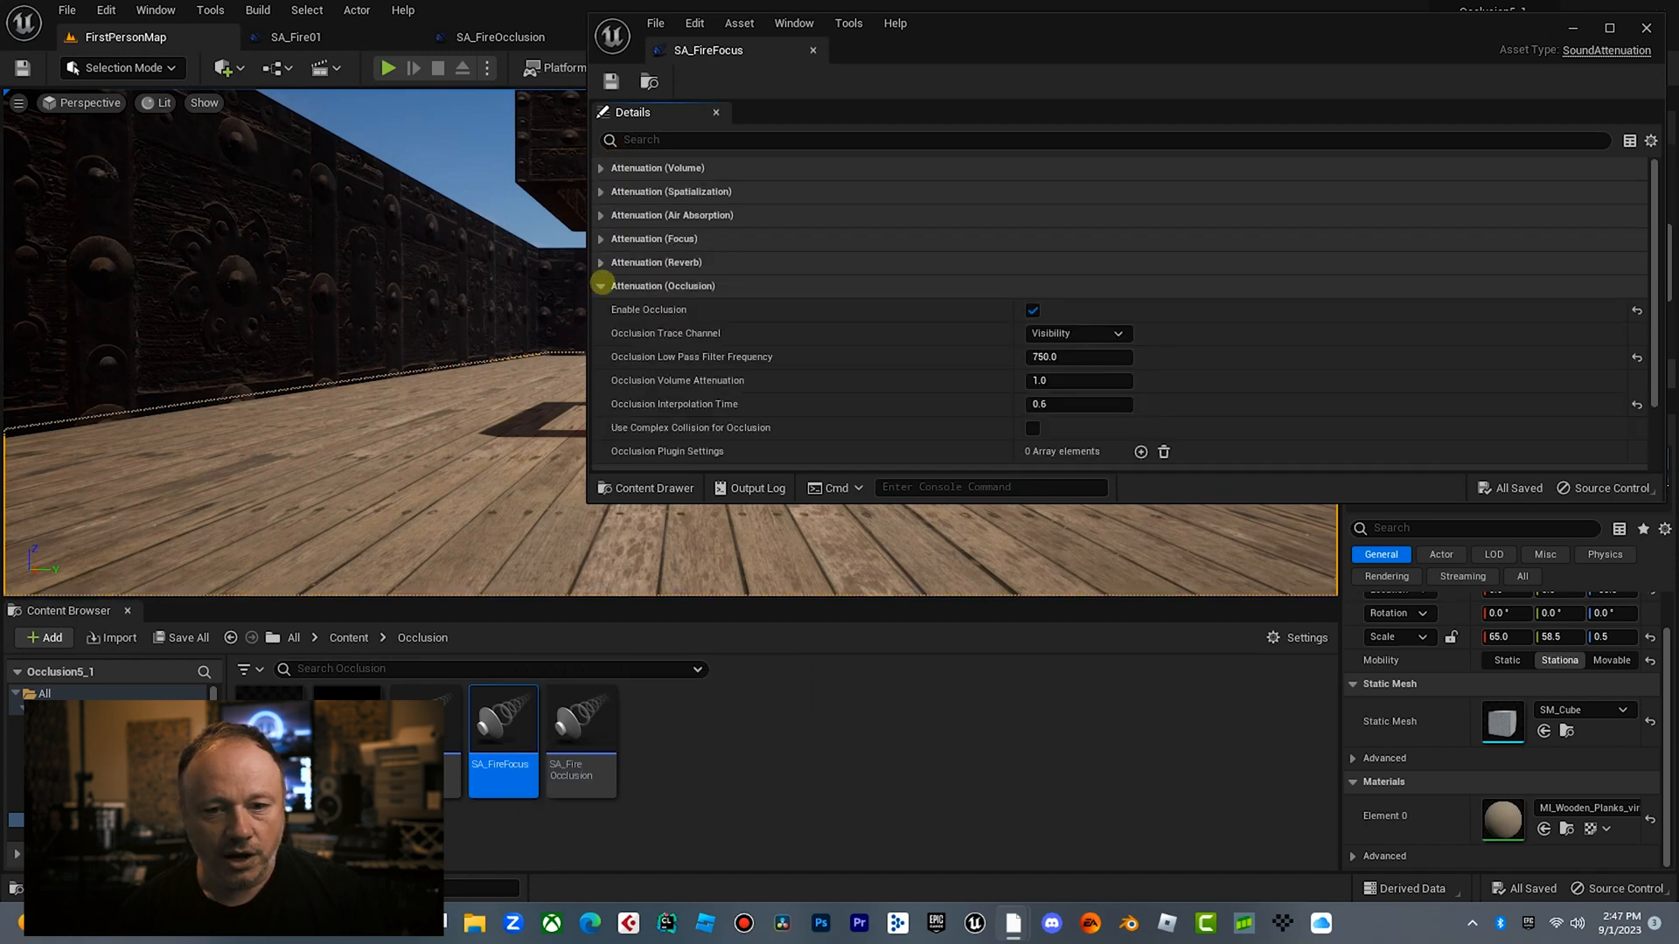
{"action": "left_click", "coordinate": [1031, 310]}
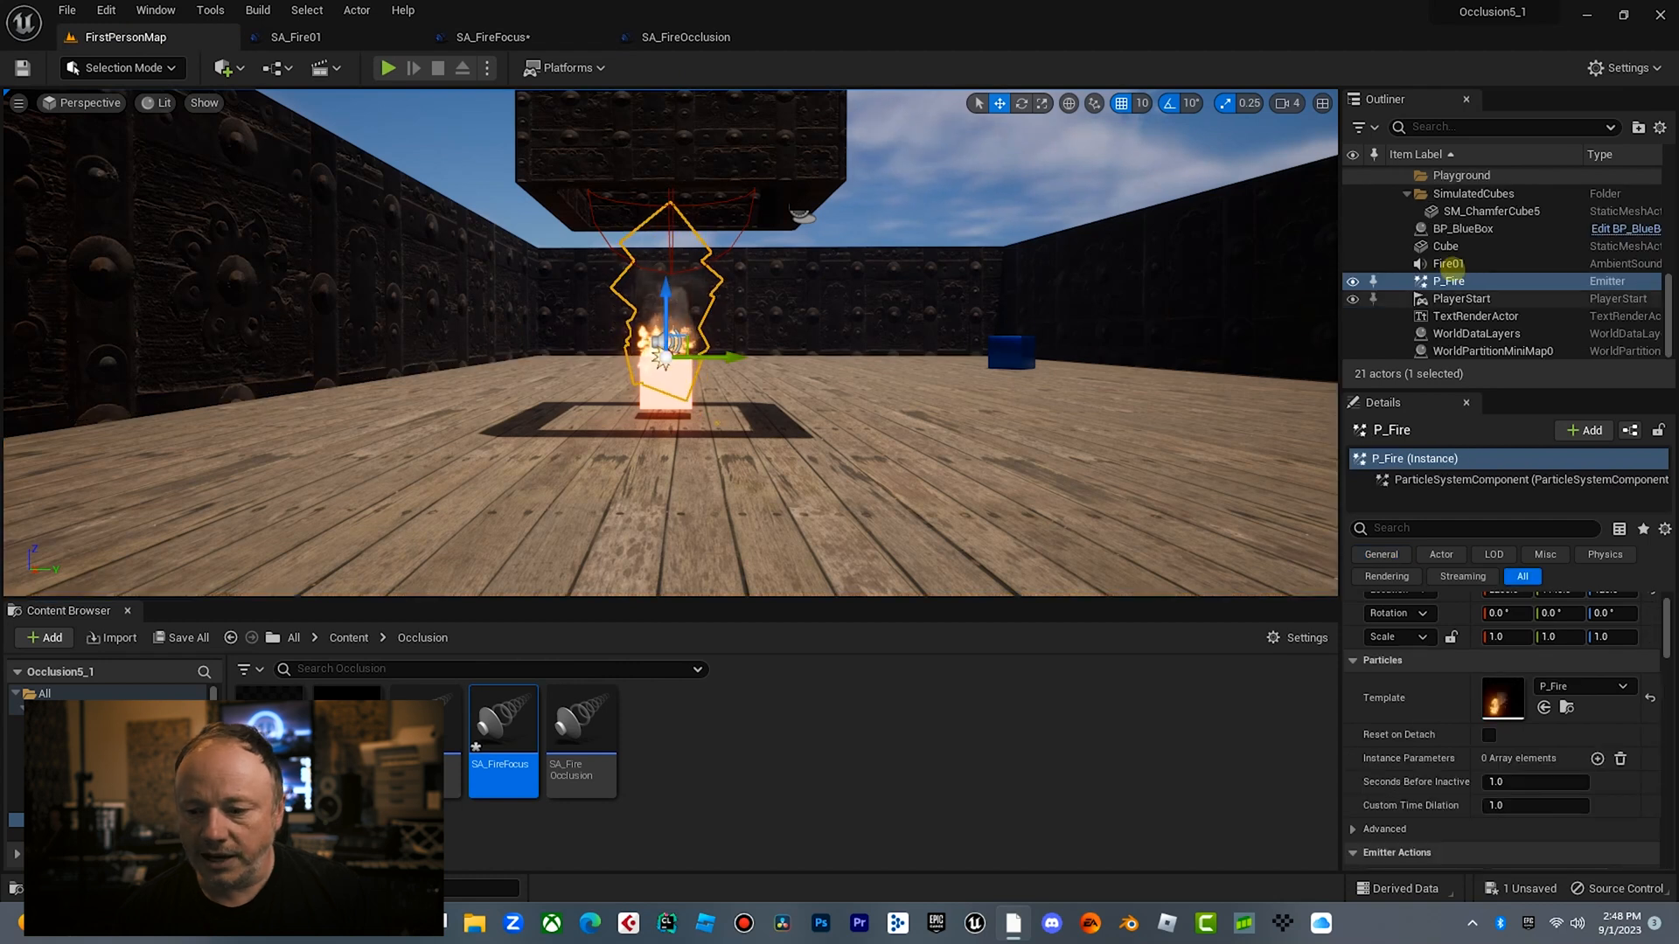
Assign SA_FireFocus as Fire01's attenuation settings in the Details panel.
{"action": "left_click", "coordinate": [1450, 263]}
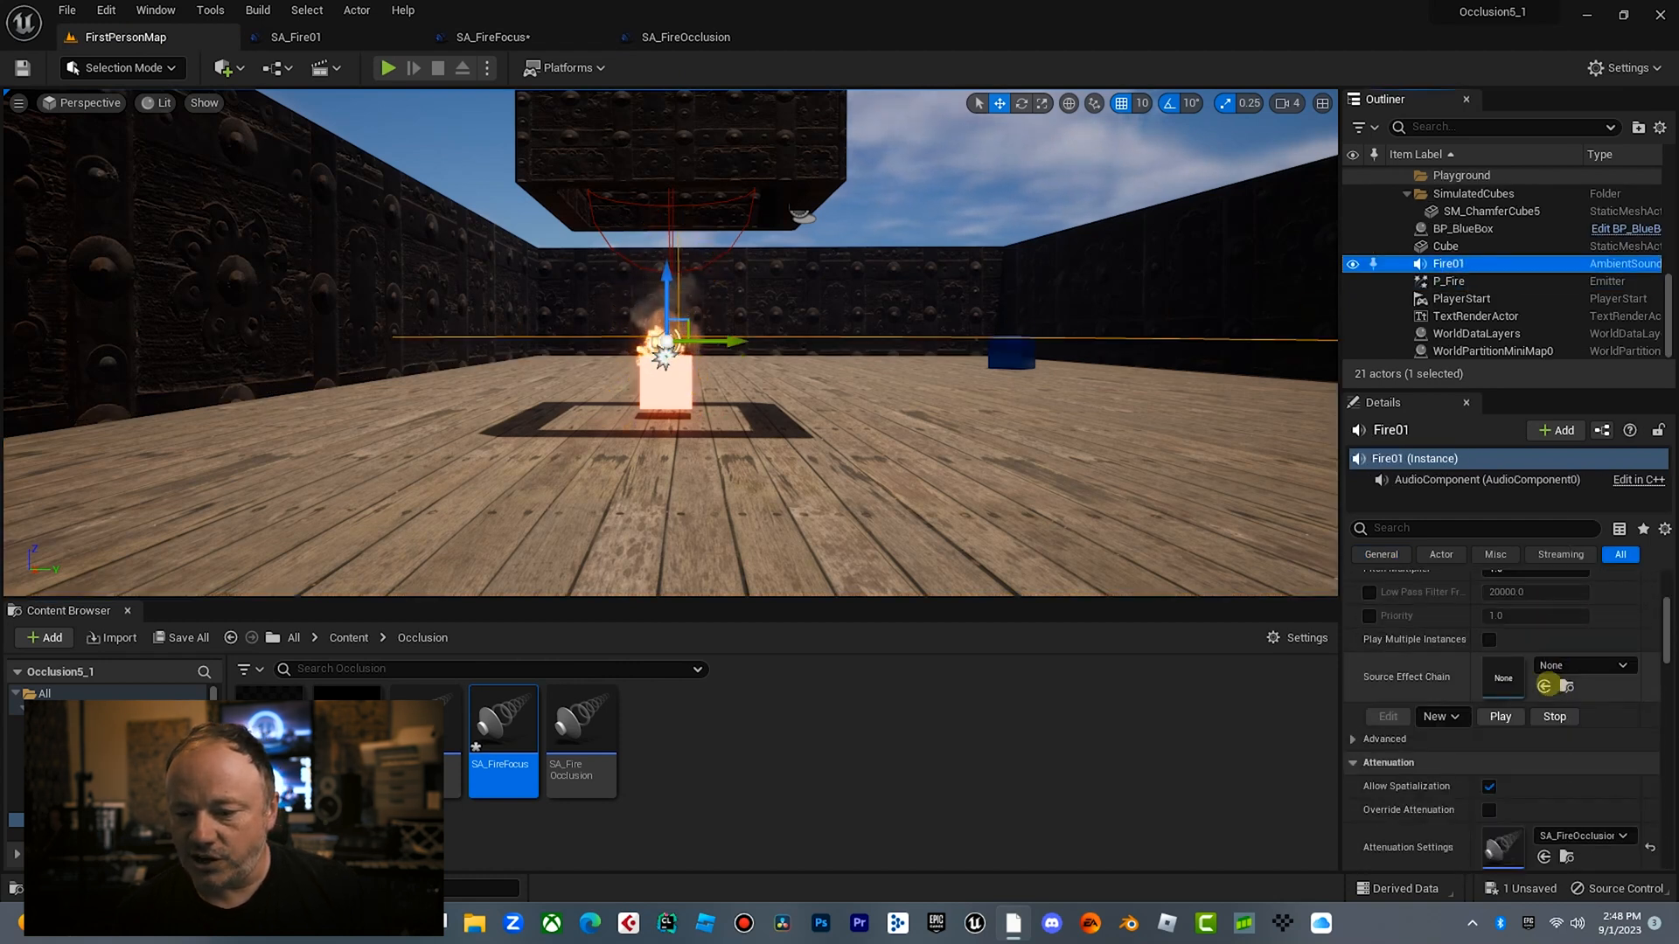
{"action": "left_click", "coordinate": [1583, 667]}
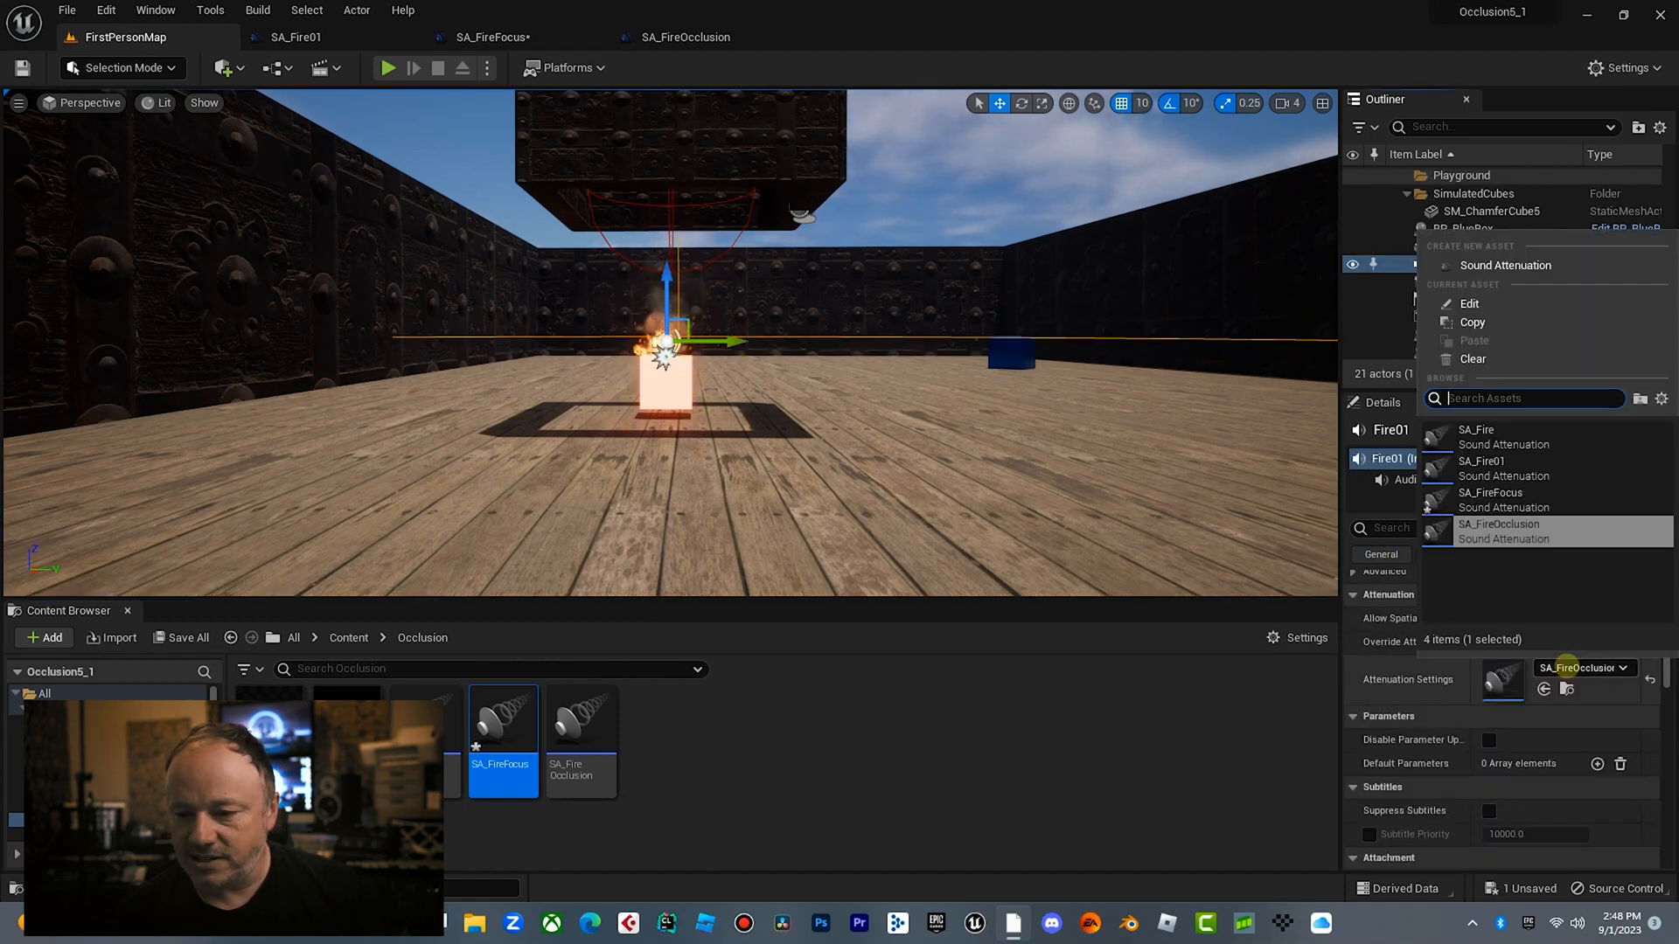
{"action": "left_click", "coordinate": [1489, 500]}
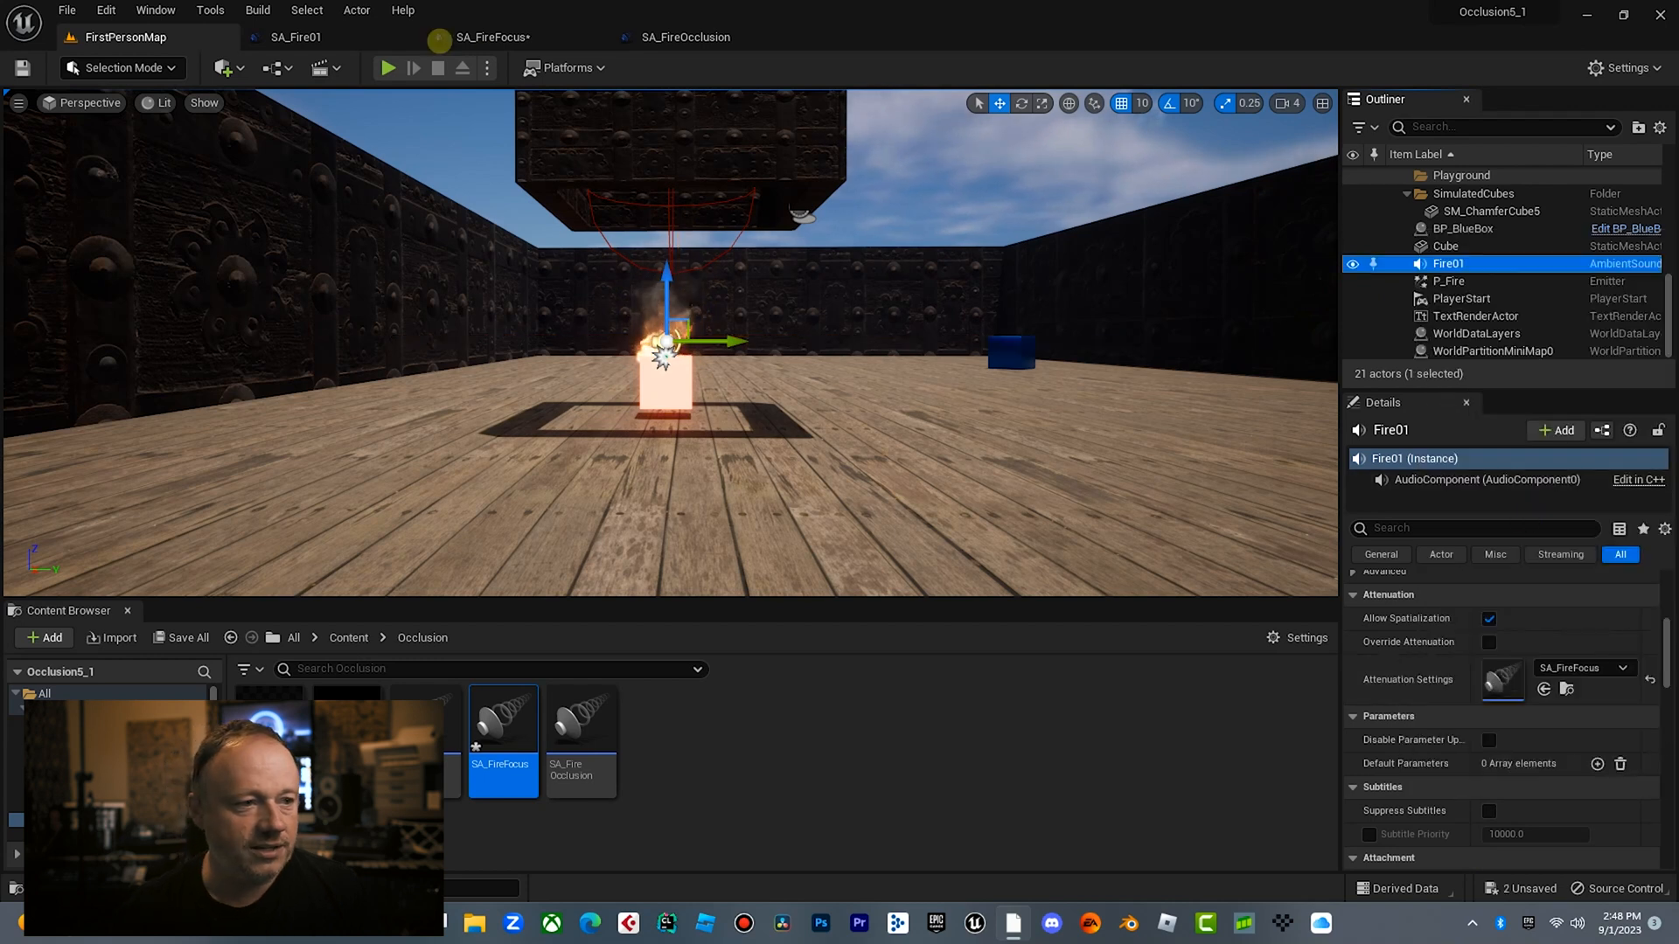
{"action": "left_click", "coordinate": [386, 67]}
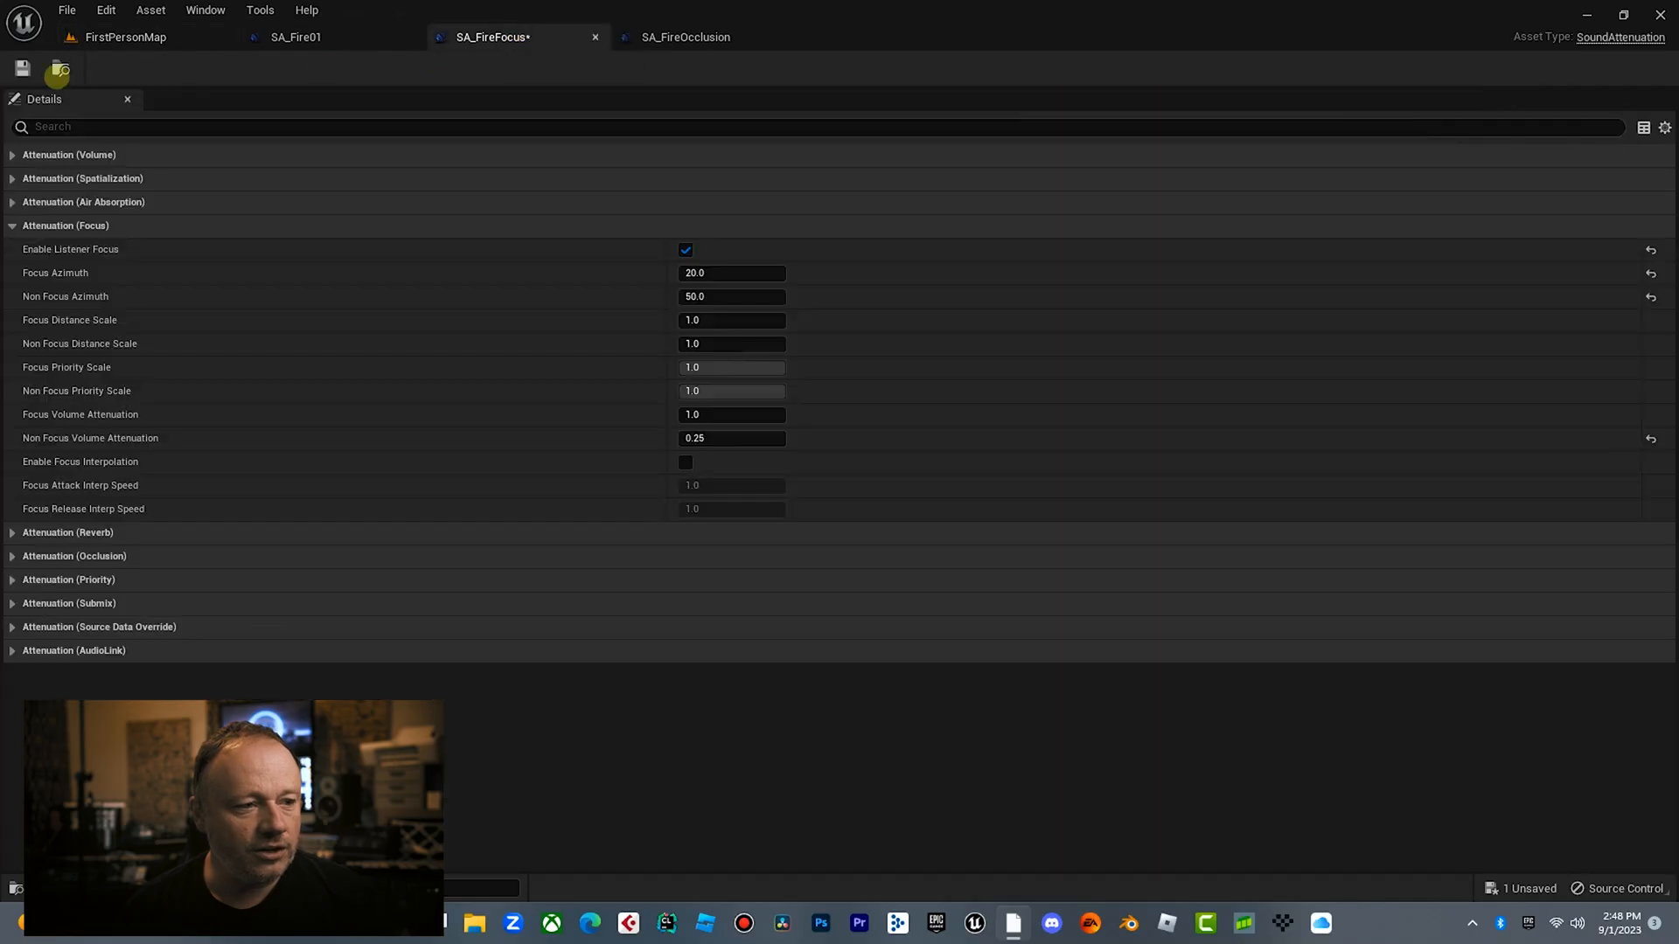
Save the SA_FireFocus attenuation asset.
{"action": "left_click", "coordinate": [21, 67]}
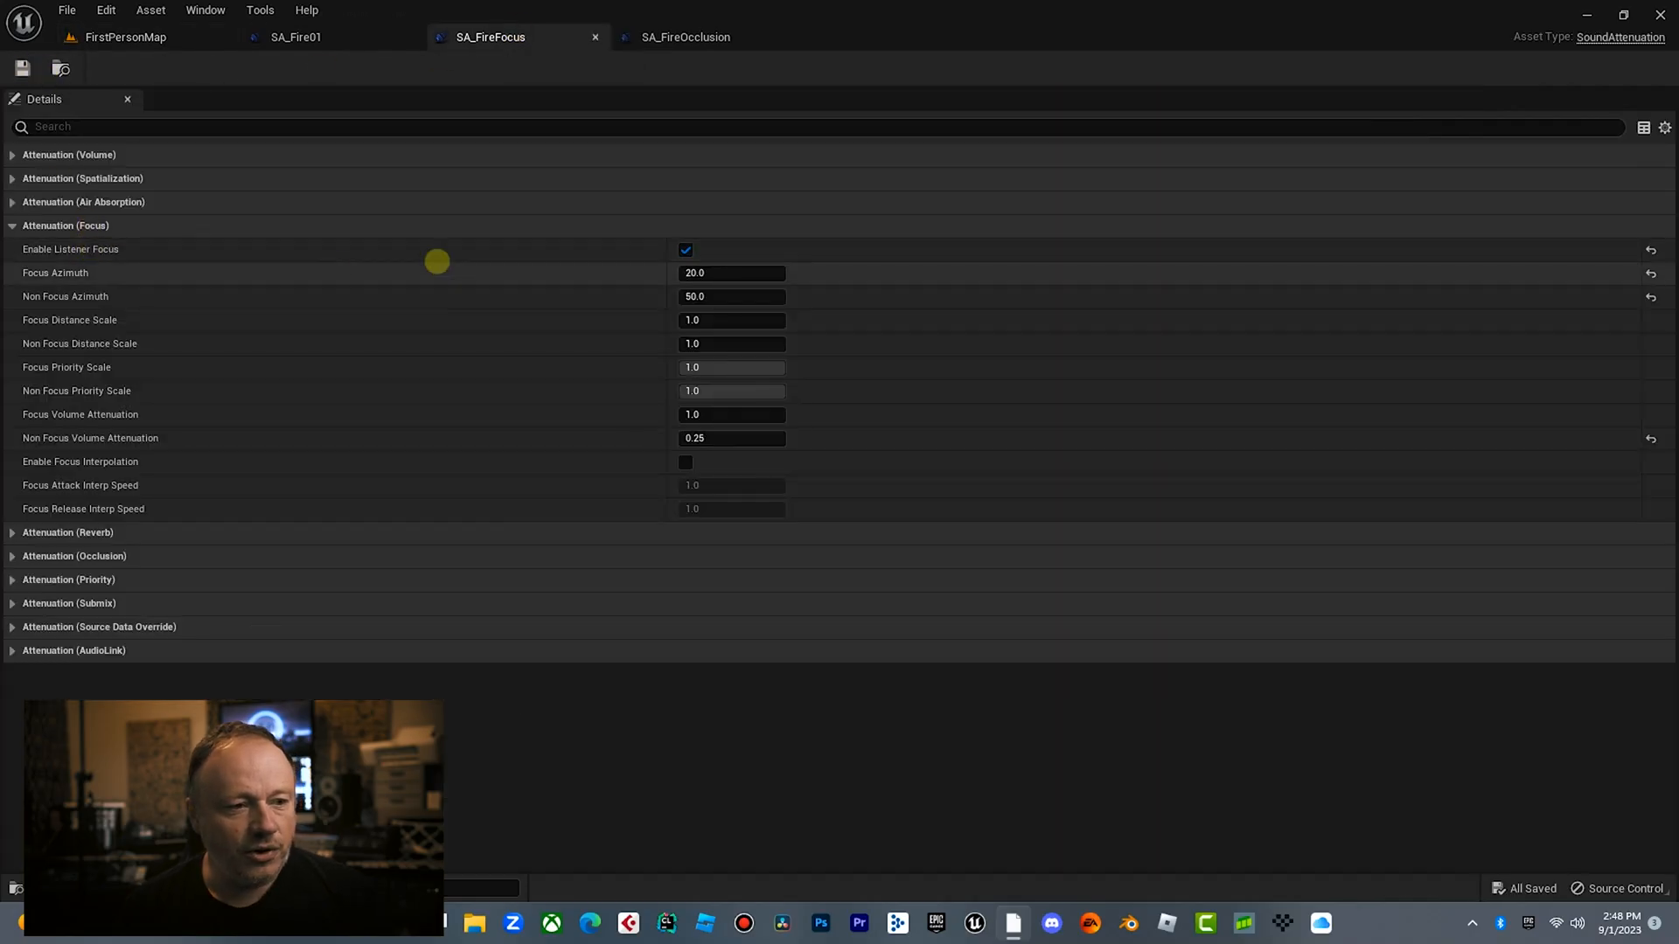
{"action": "mouse_move", "coordinate": [404, 265]}
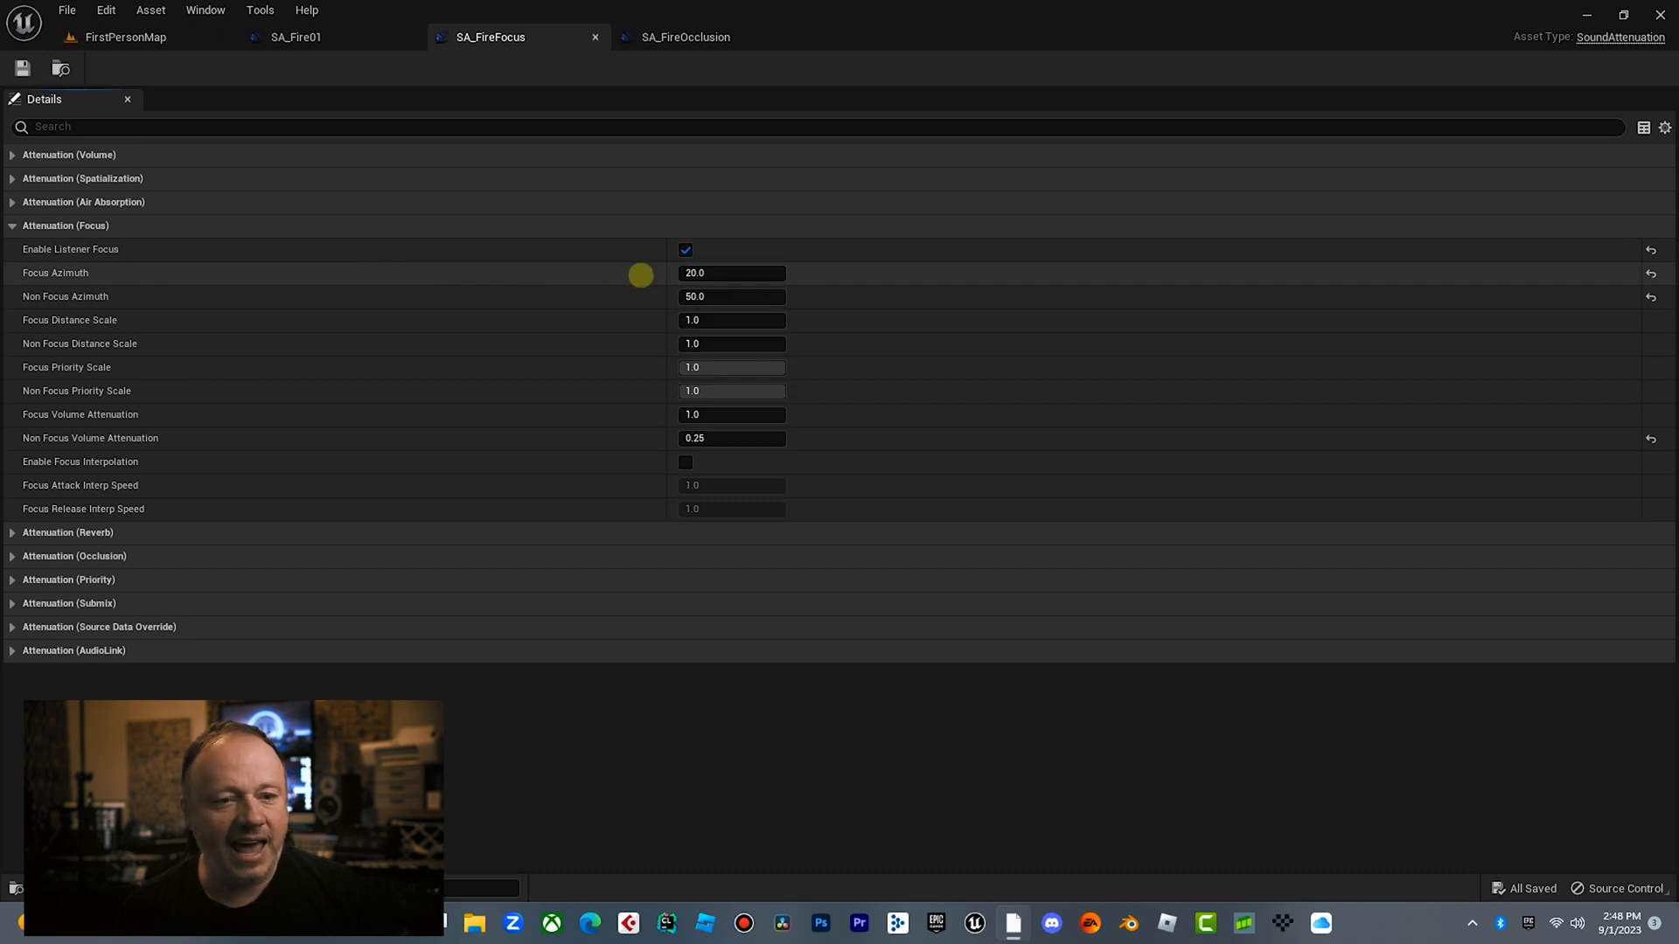
{"action": "mouse_move", "coordinate": [610, 297]}
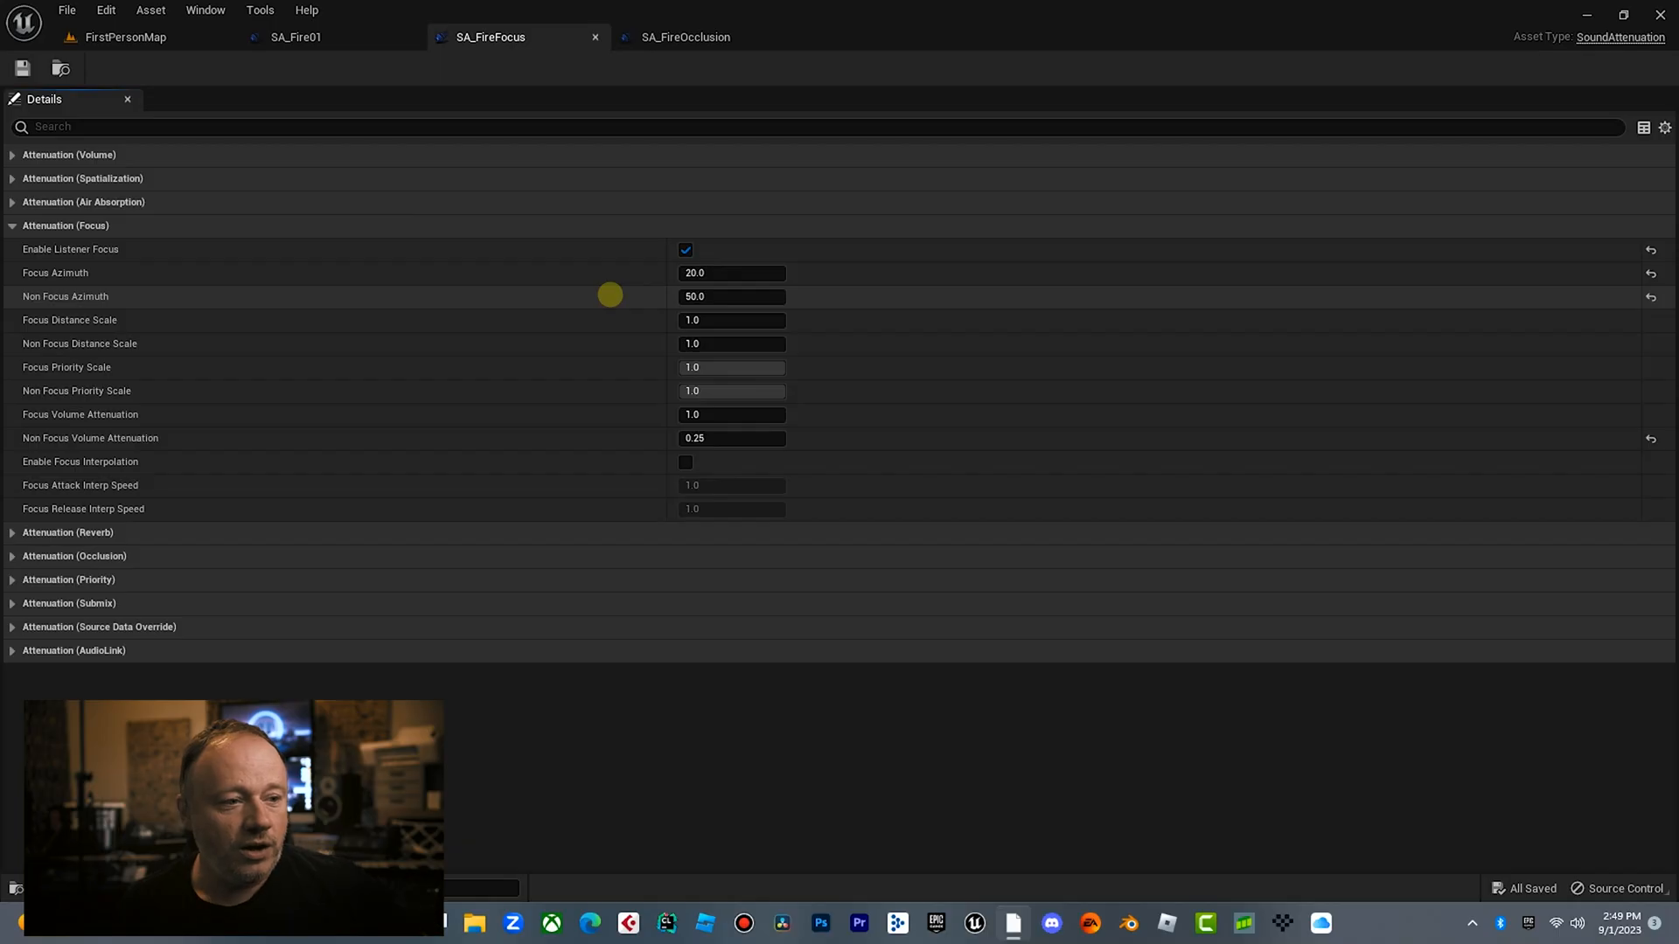
{"action": "mouse_move", "coordinate": [333, 329]}
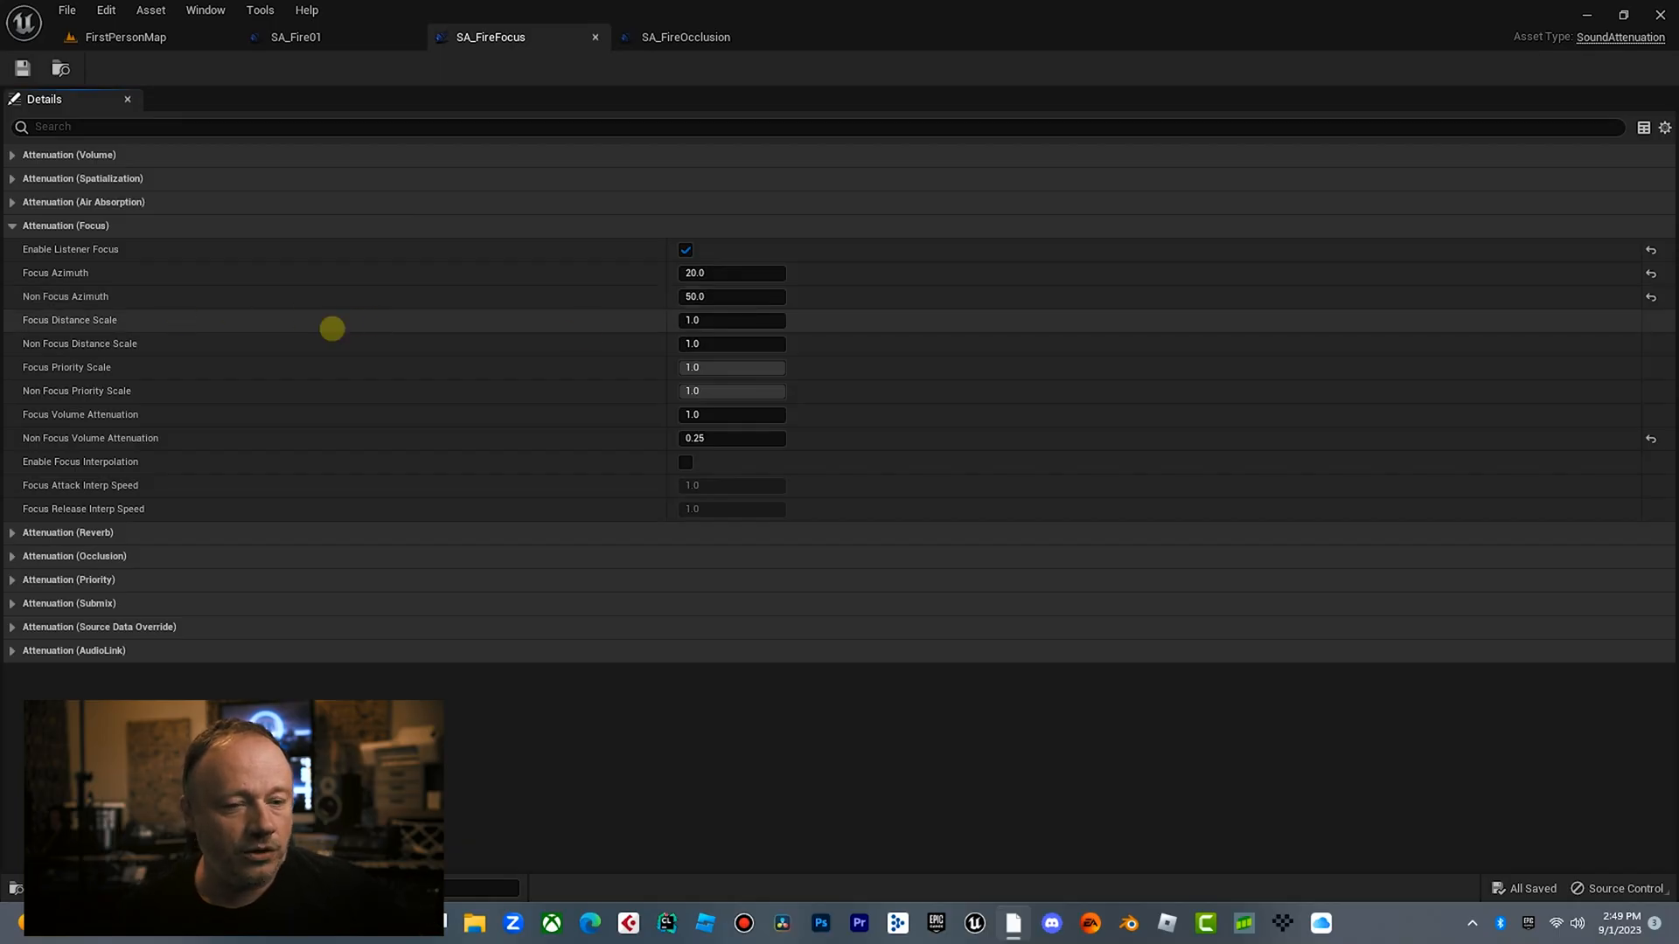
{"action": "mouse_move", "coordinate": [305, 309]}
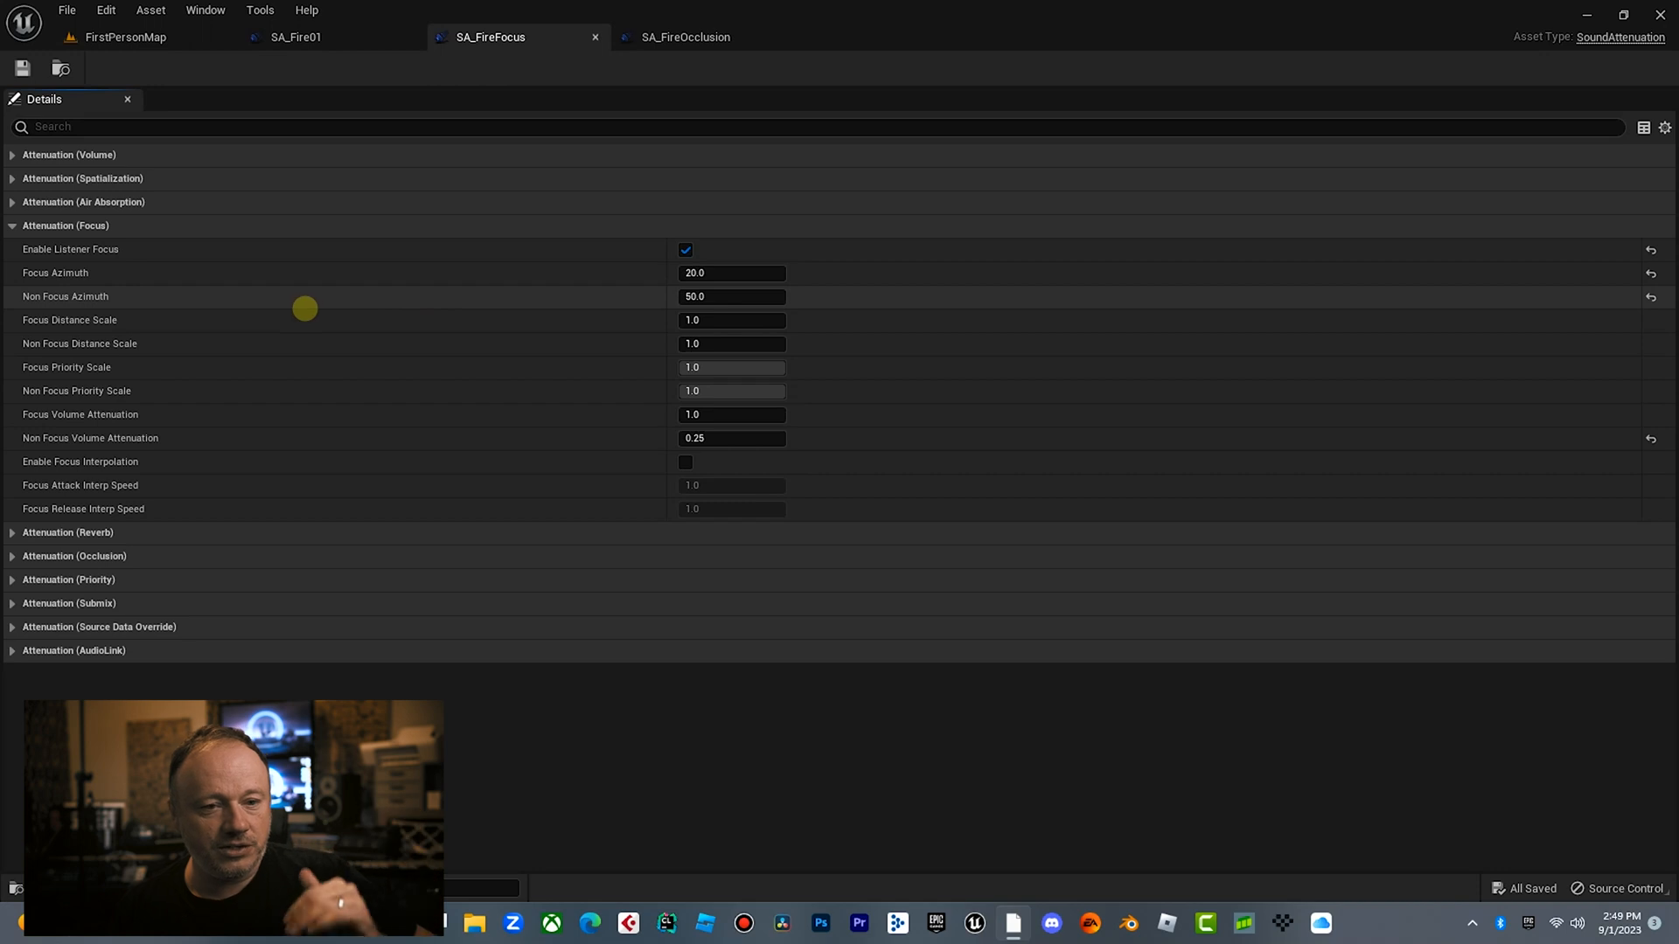
{"action": "mouse_move", "coordinate": [129, 320]}
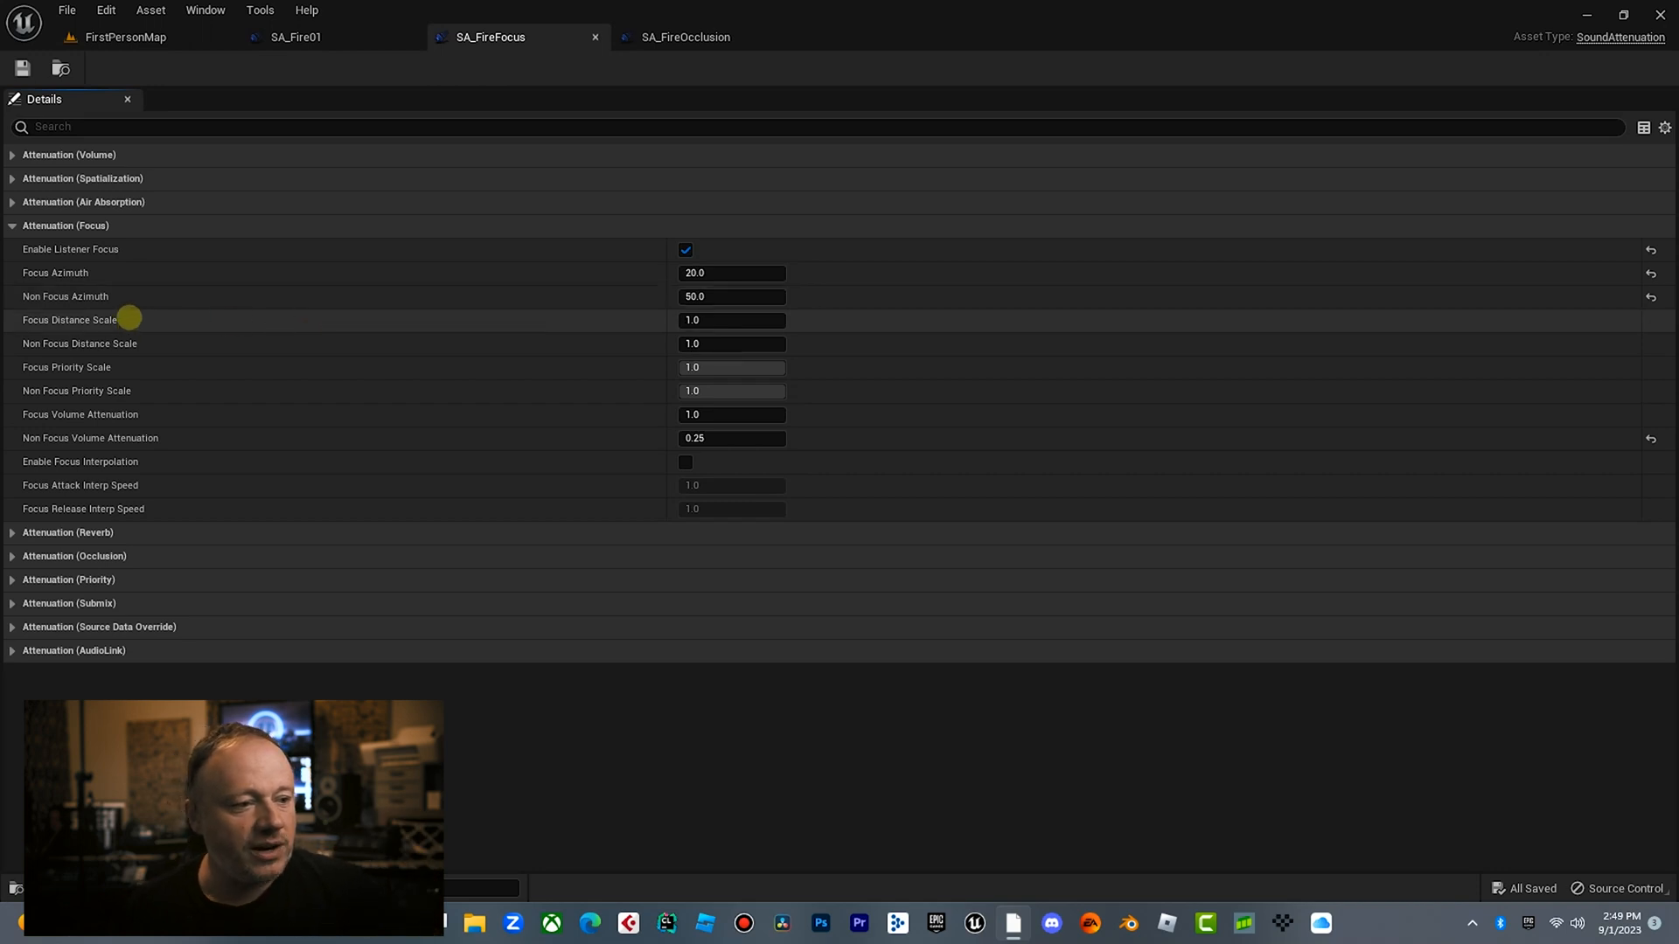
{"action": "mouse_move", "coordinate": [96, 320]}
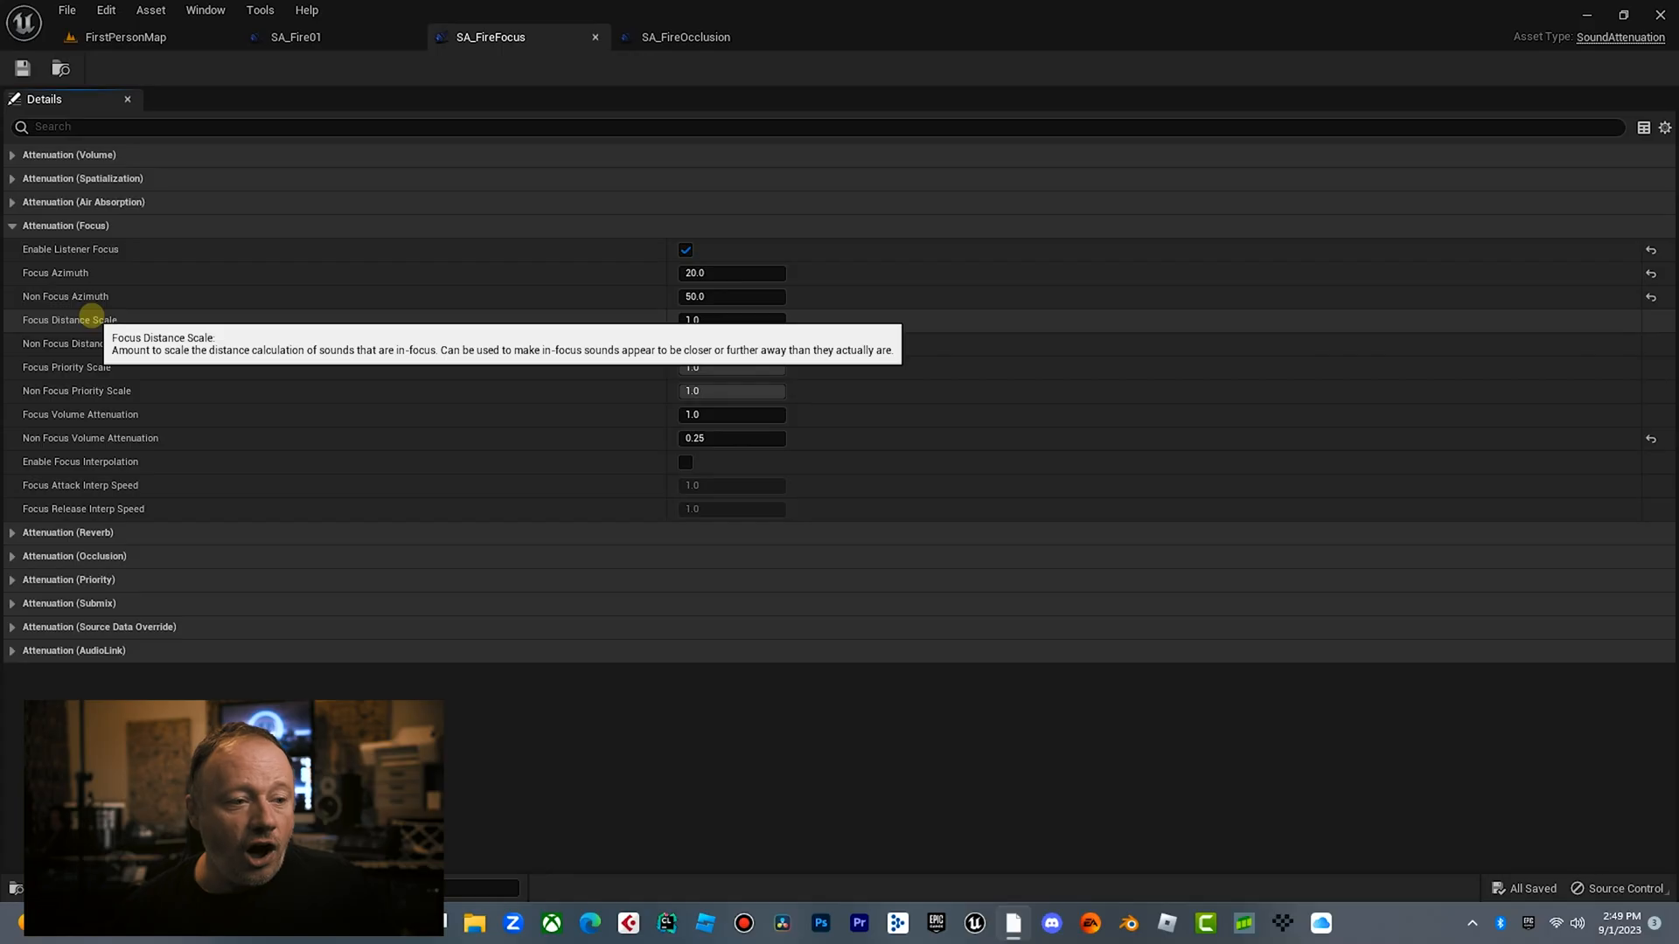
{"action": "mouse_move", "coordinate": [324, 383]}
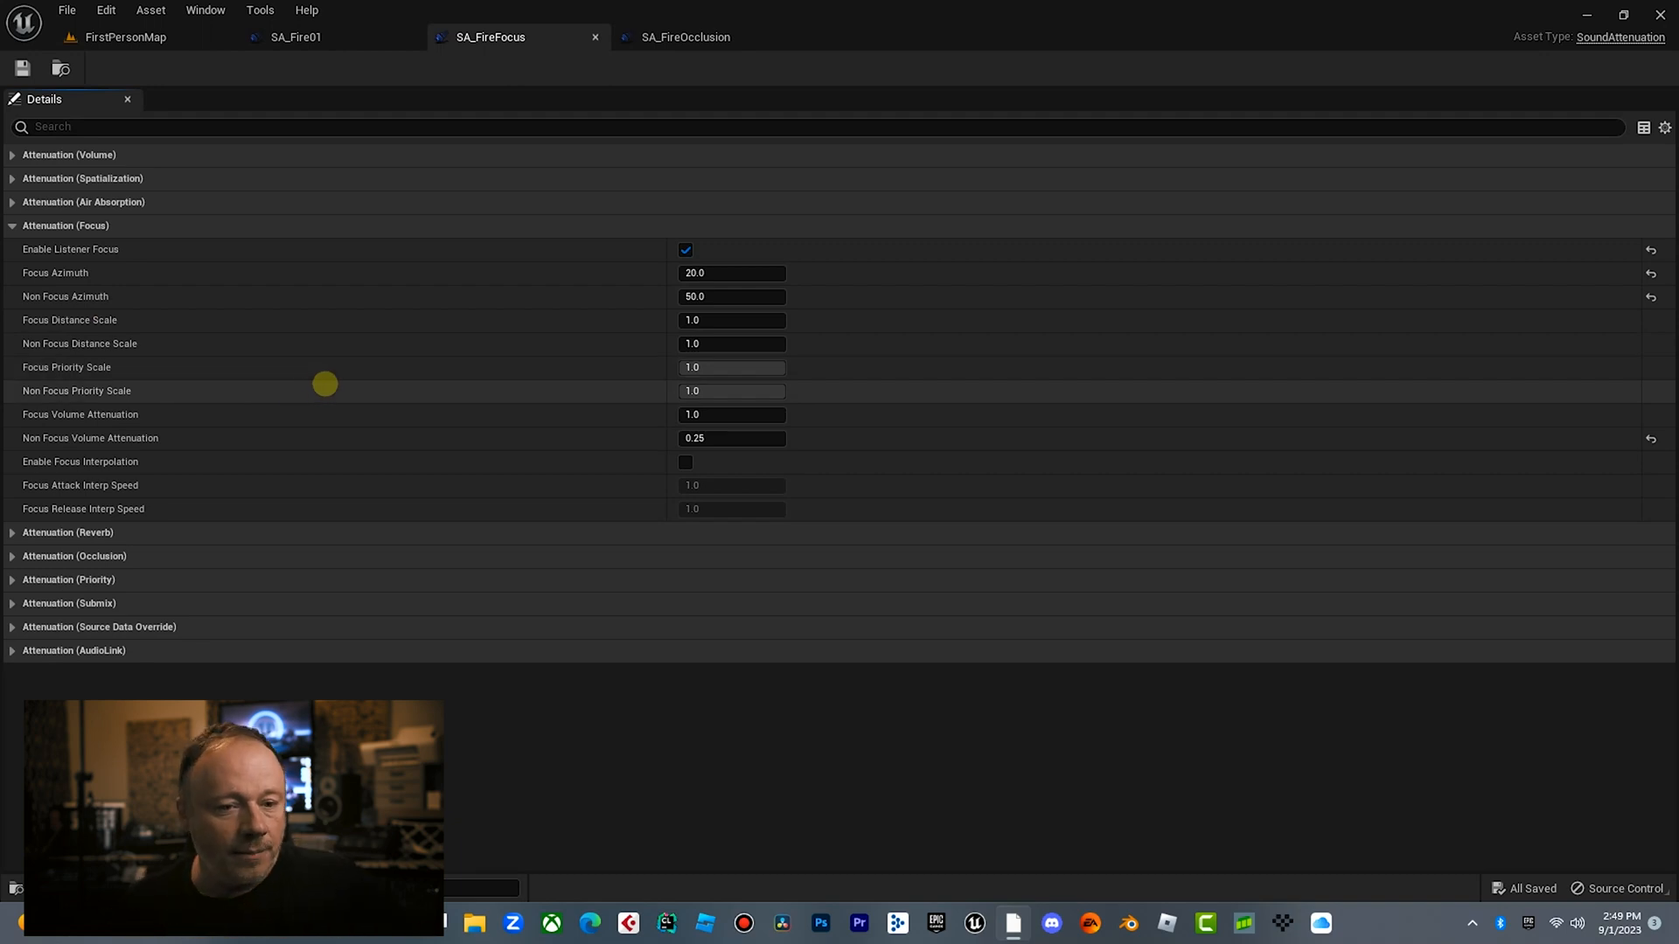
{"action": "mouse_move", "coordinate": [106, 414]}
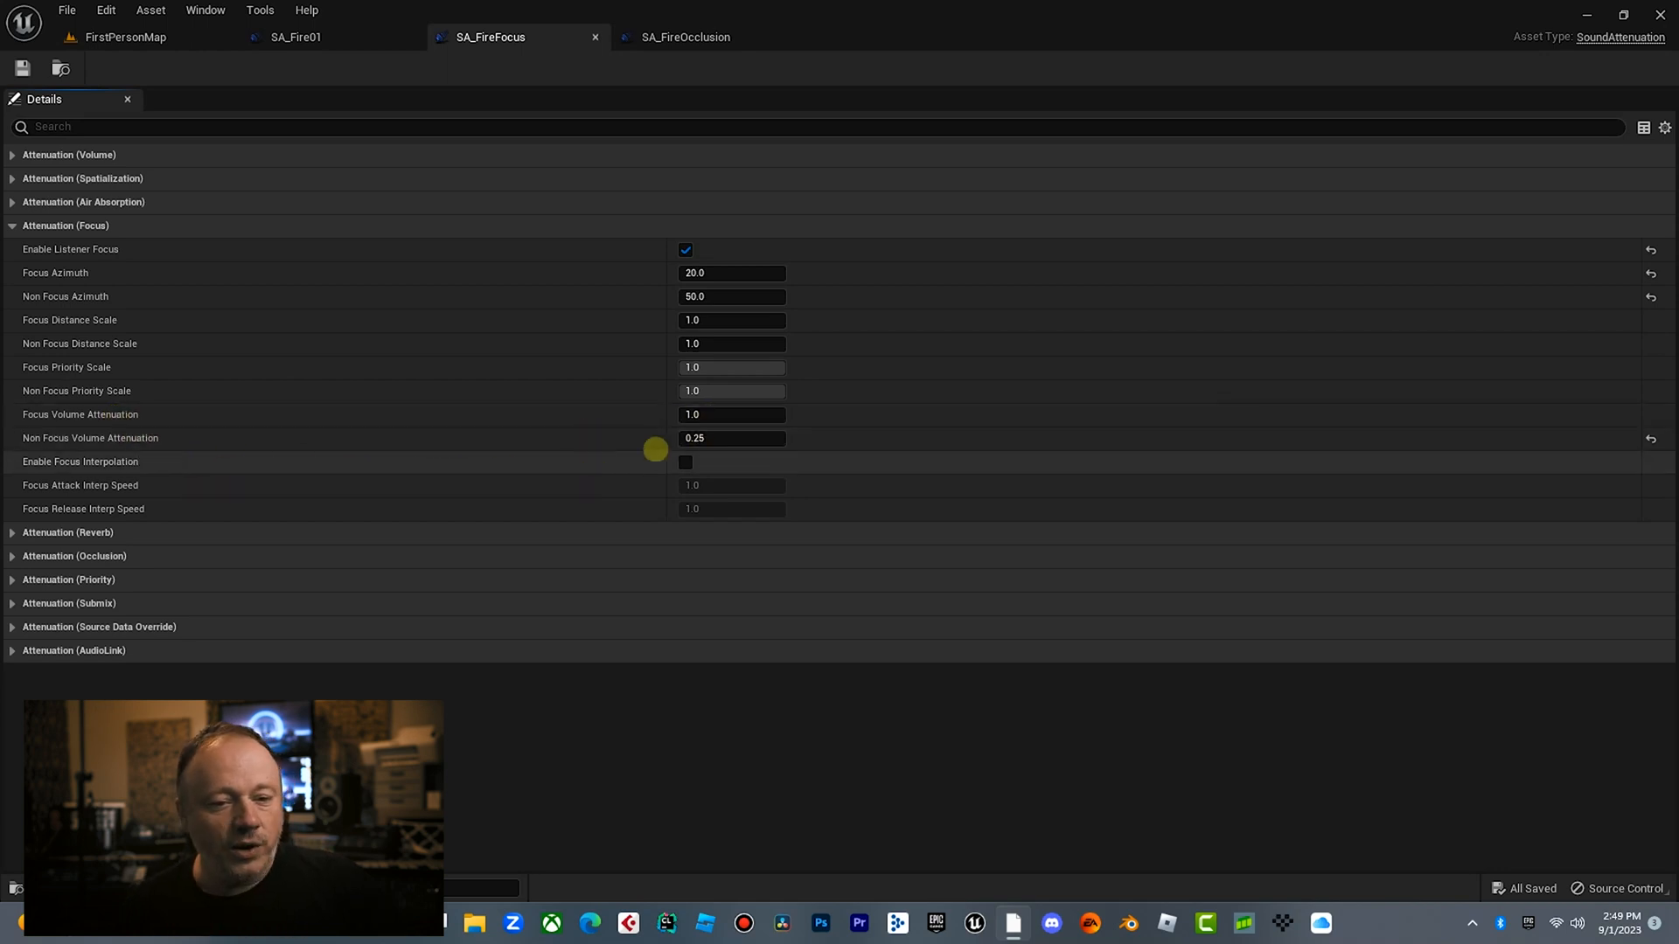
Set Non Focus Volume Attenuation to 0.2 and play-test FirstPersonMap several times.
{"action": "double_click", "coordinate": [731, 438]}
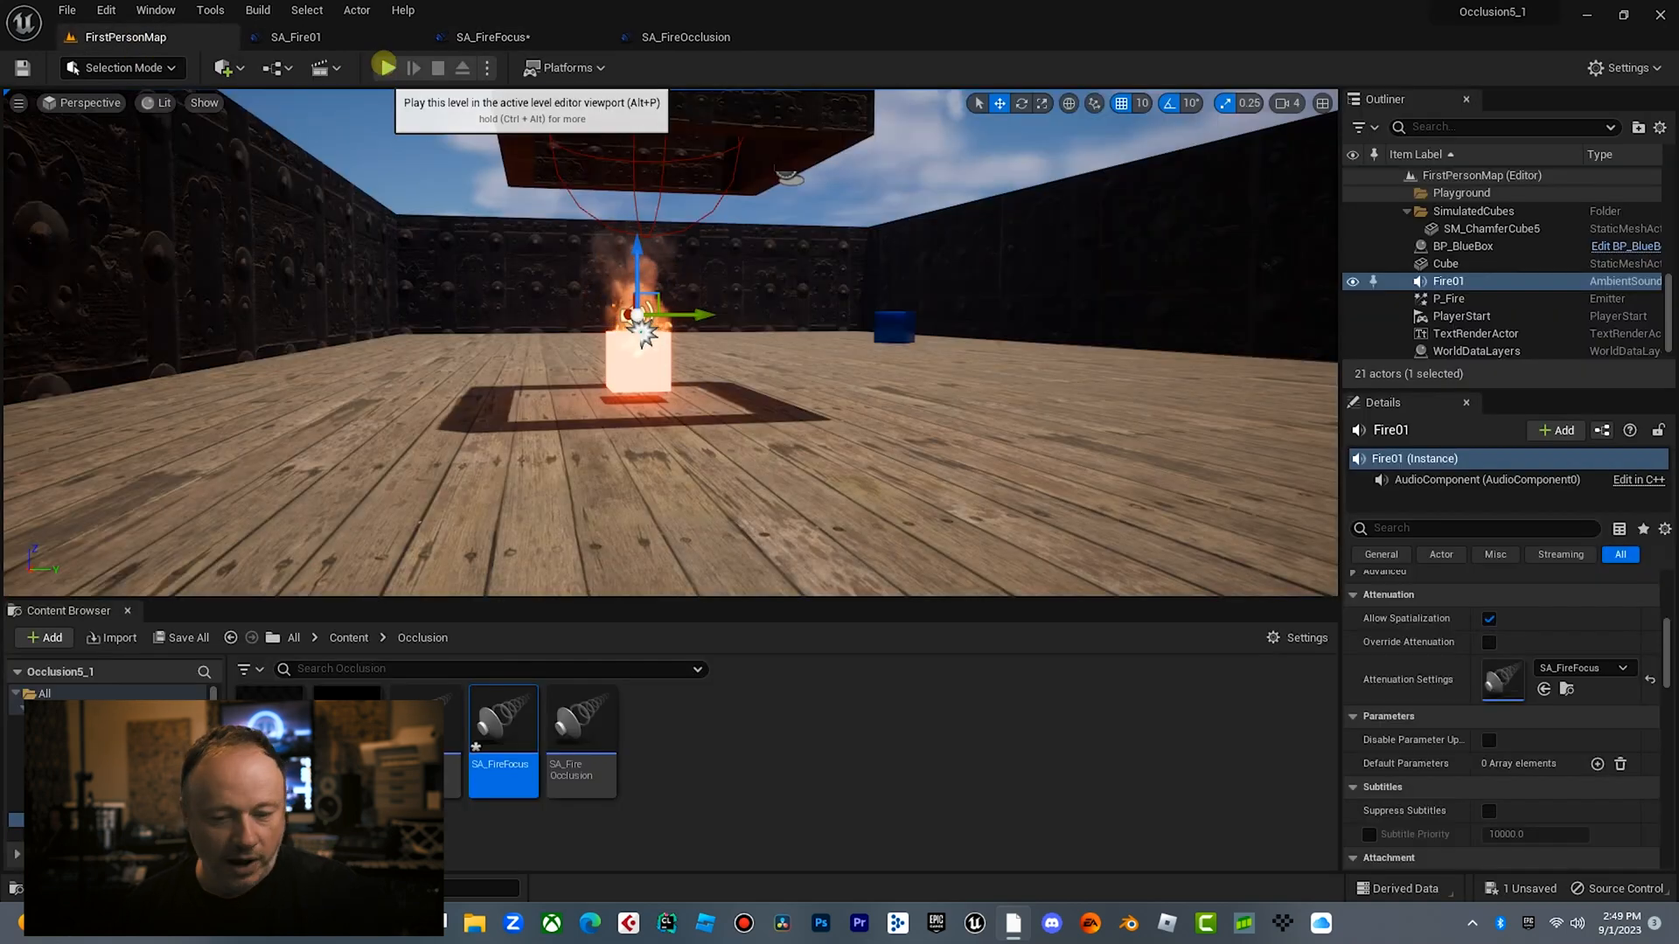
{"action": "left_click", "coordinate": [383, 67]}
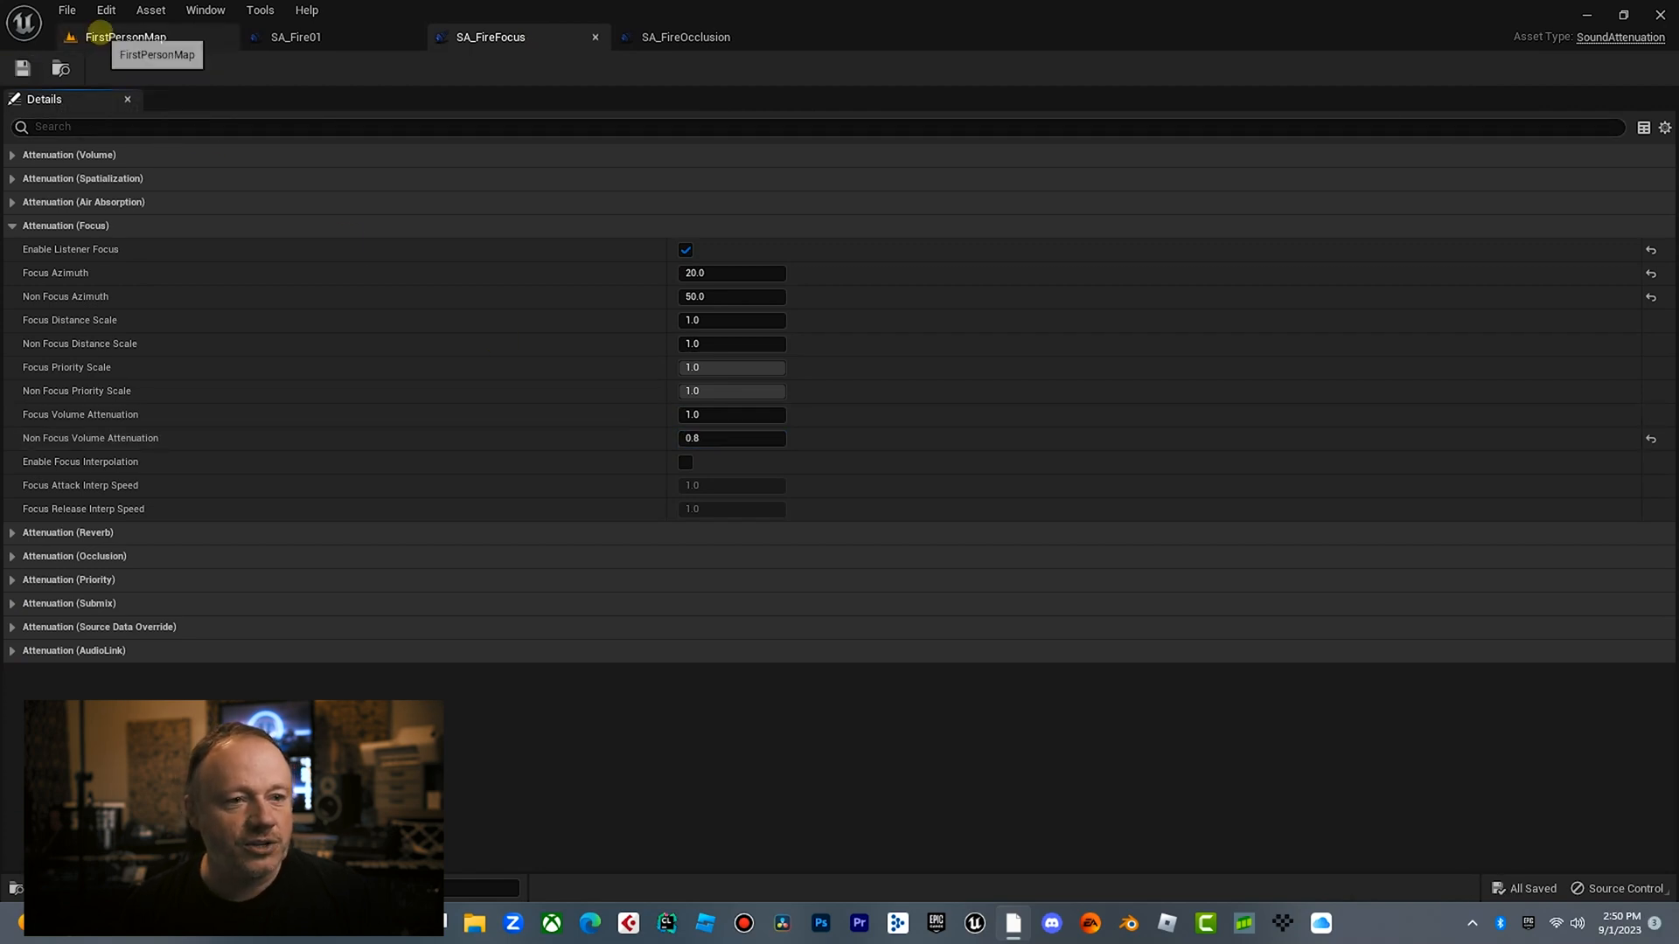
{"action": "left_click", "coordinate": [125, 37]}
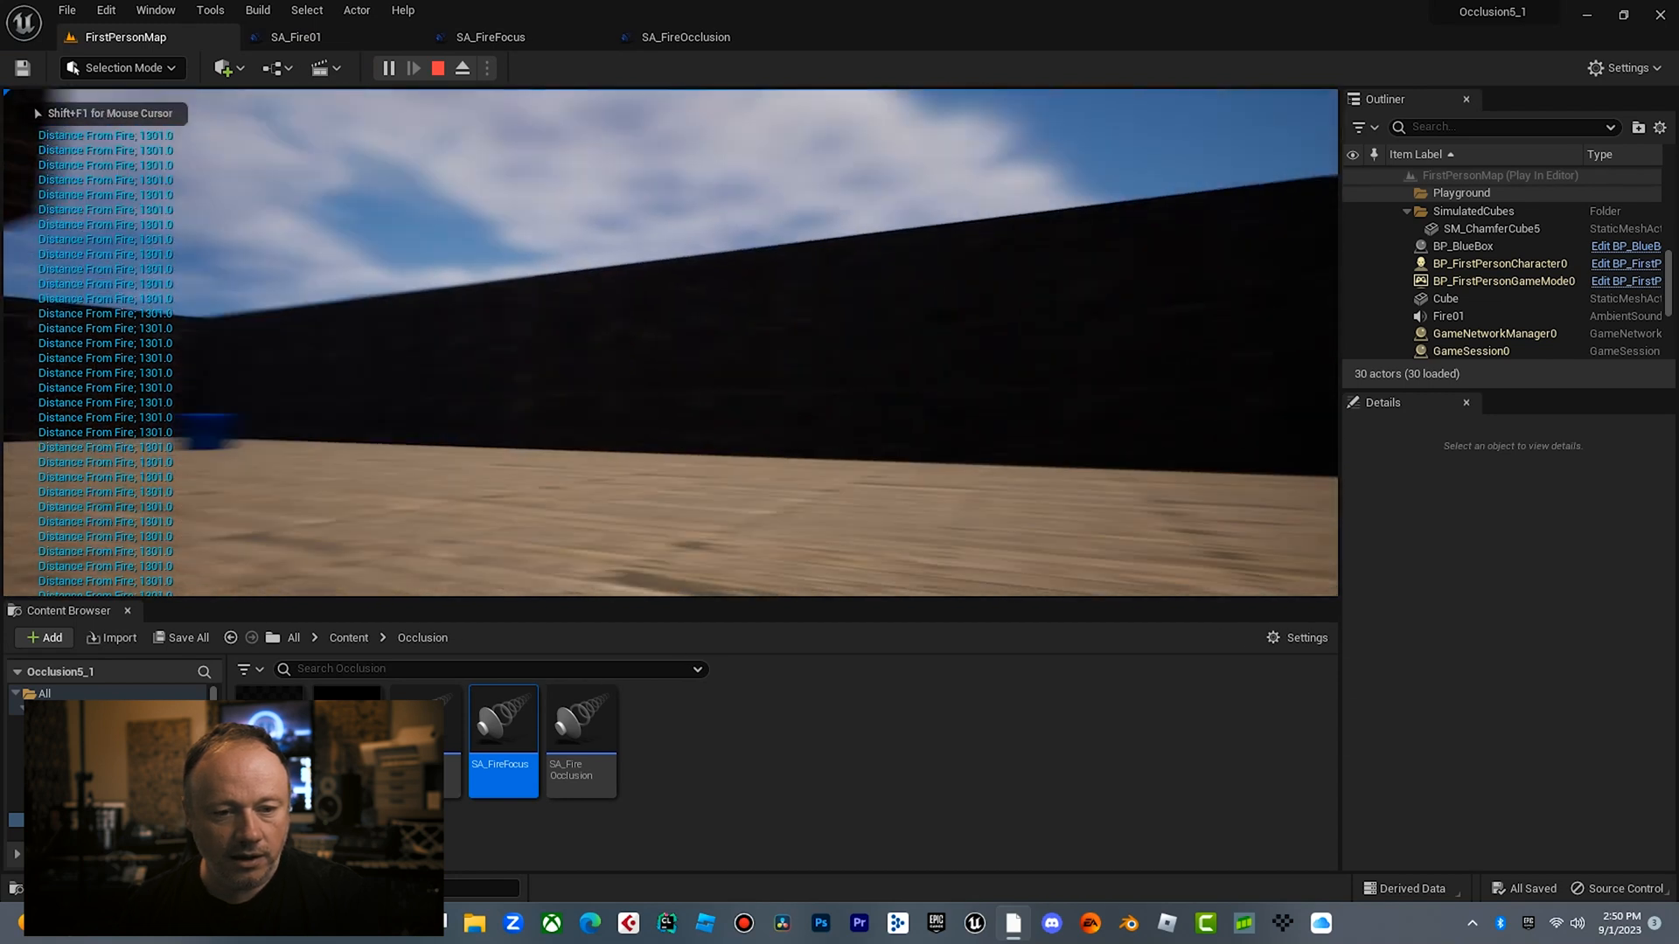
{"action": "left_click", "coordinate": [438, 68]}
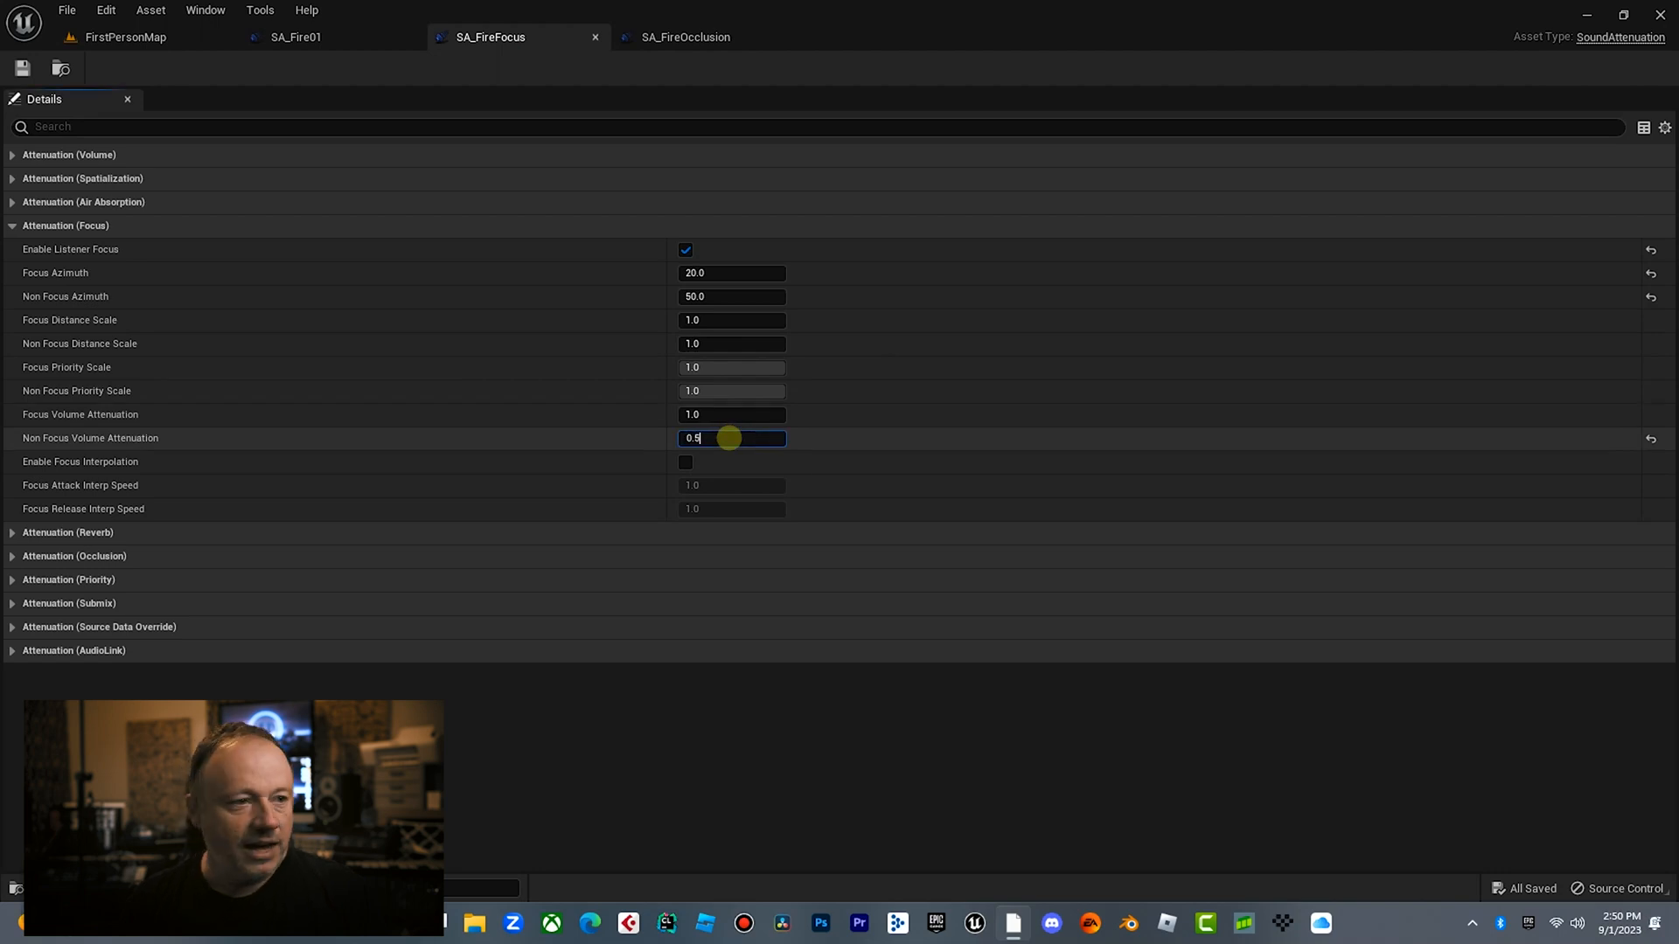
{"action": "left_click", "coordinate": [125, 37]}
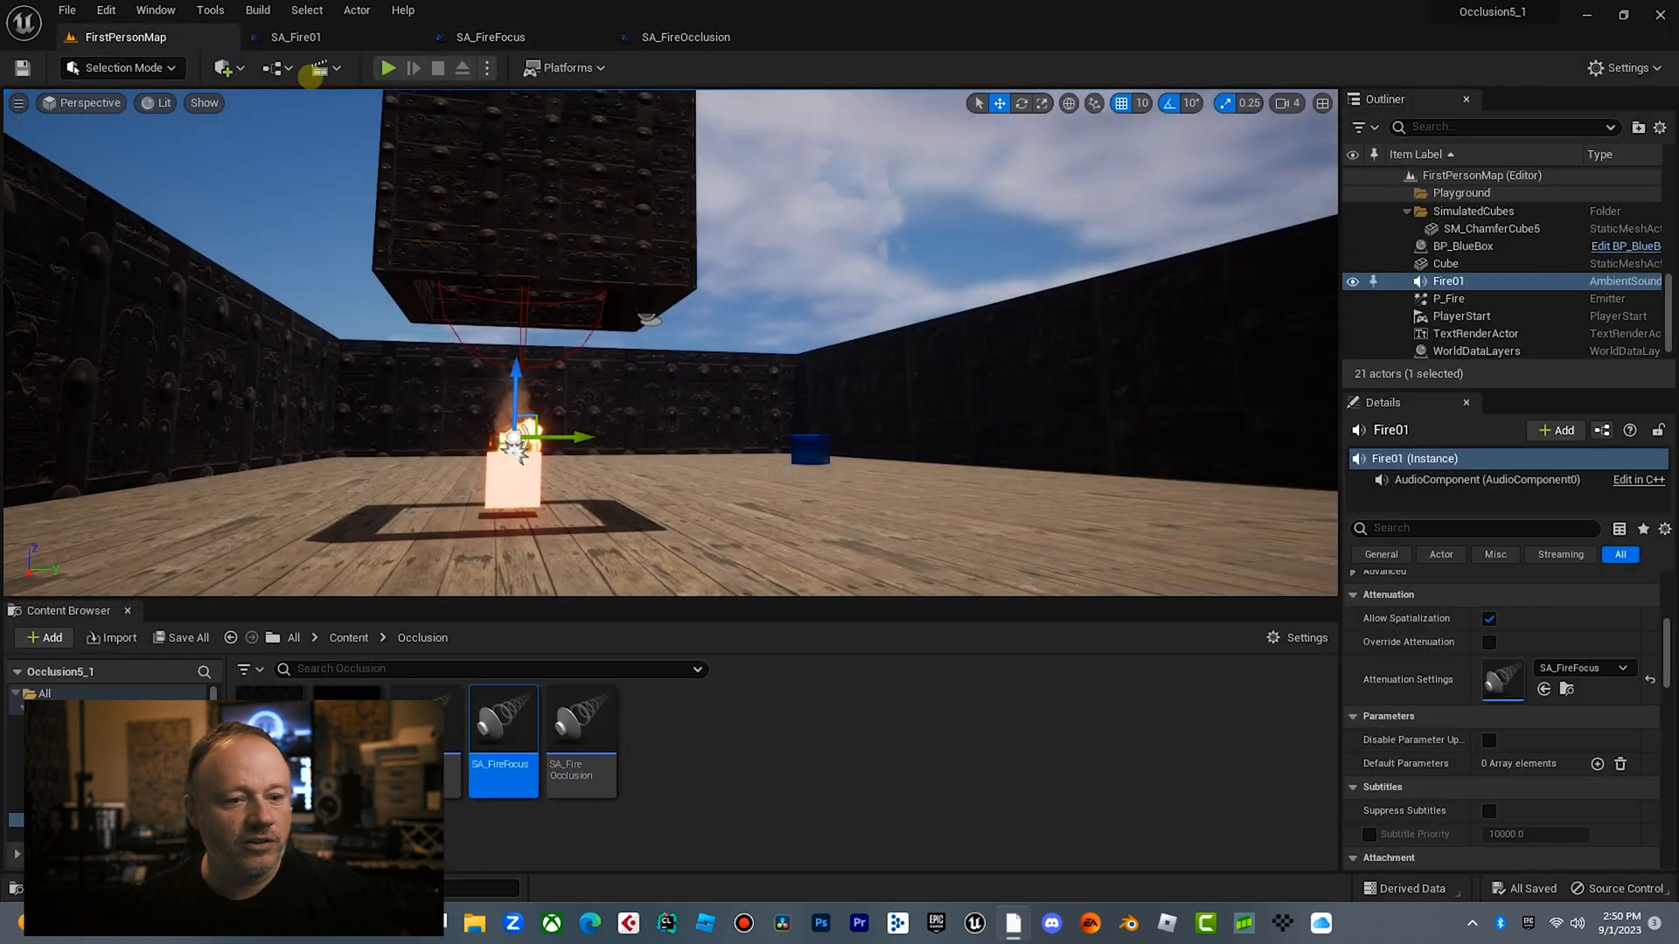
{"action": "left_click", "coordinate": [387, 67]}
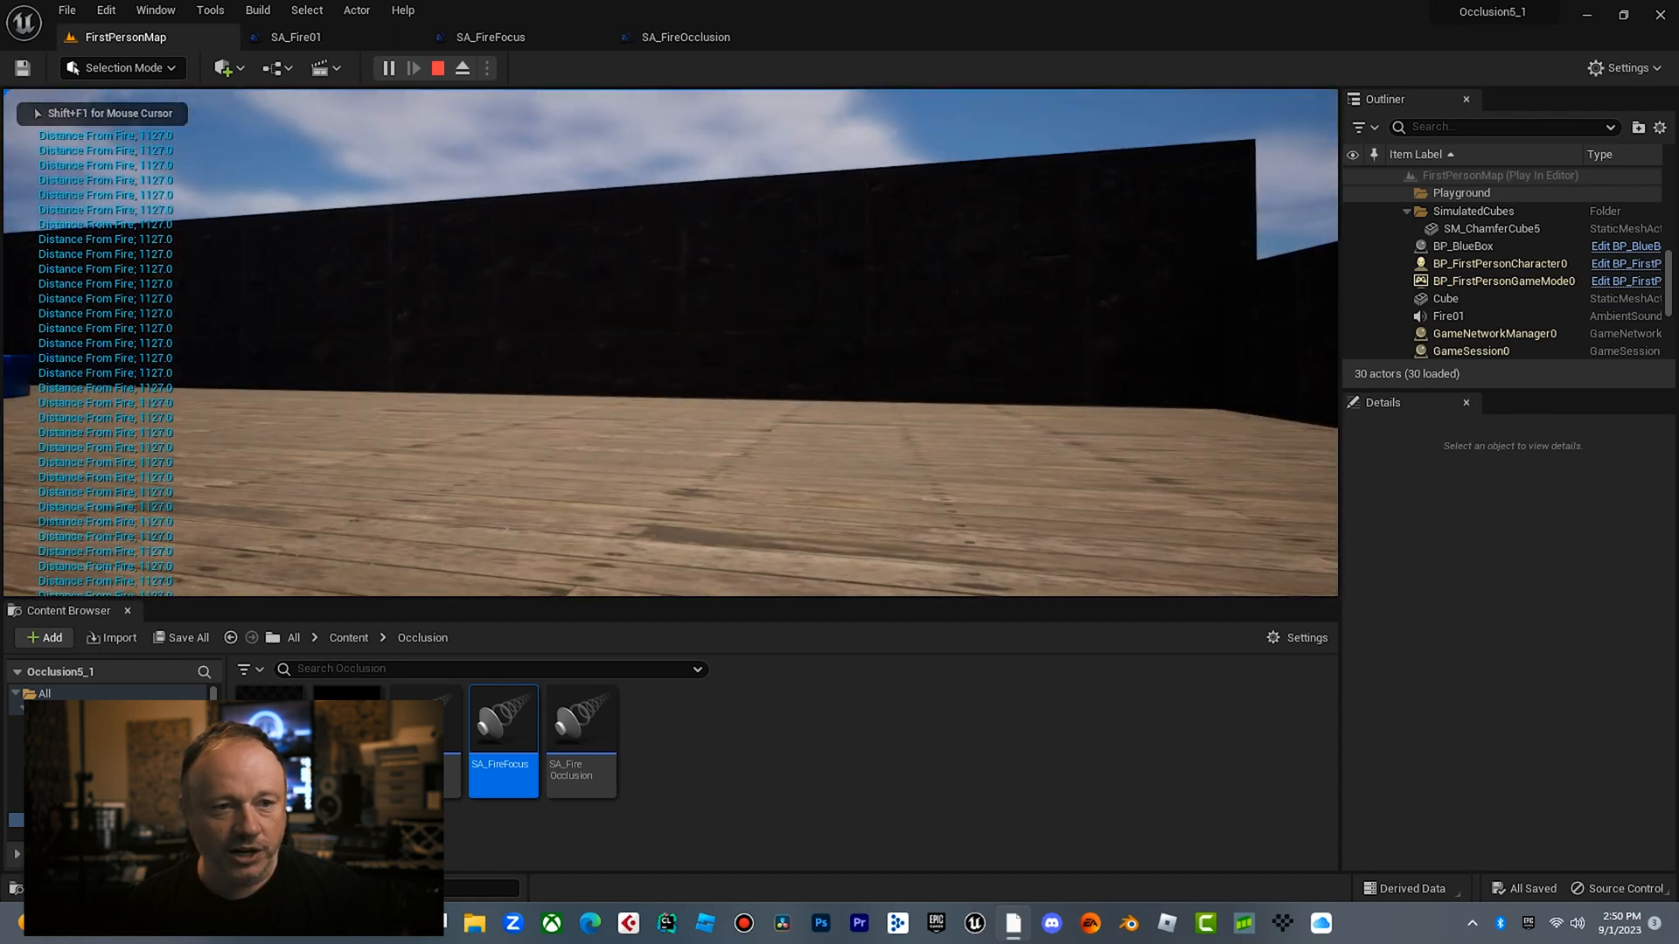
{"action": "left_click", "coordinate": [490, 37]}
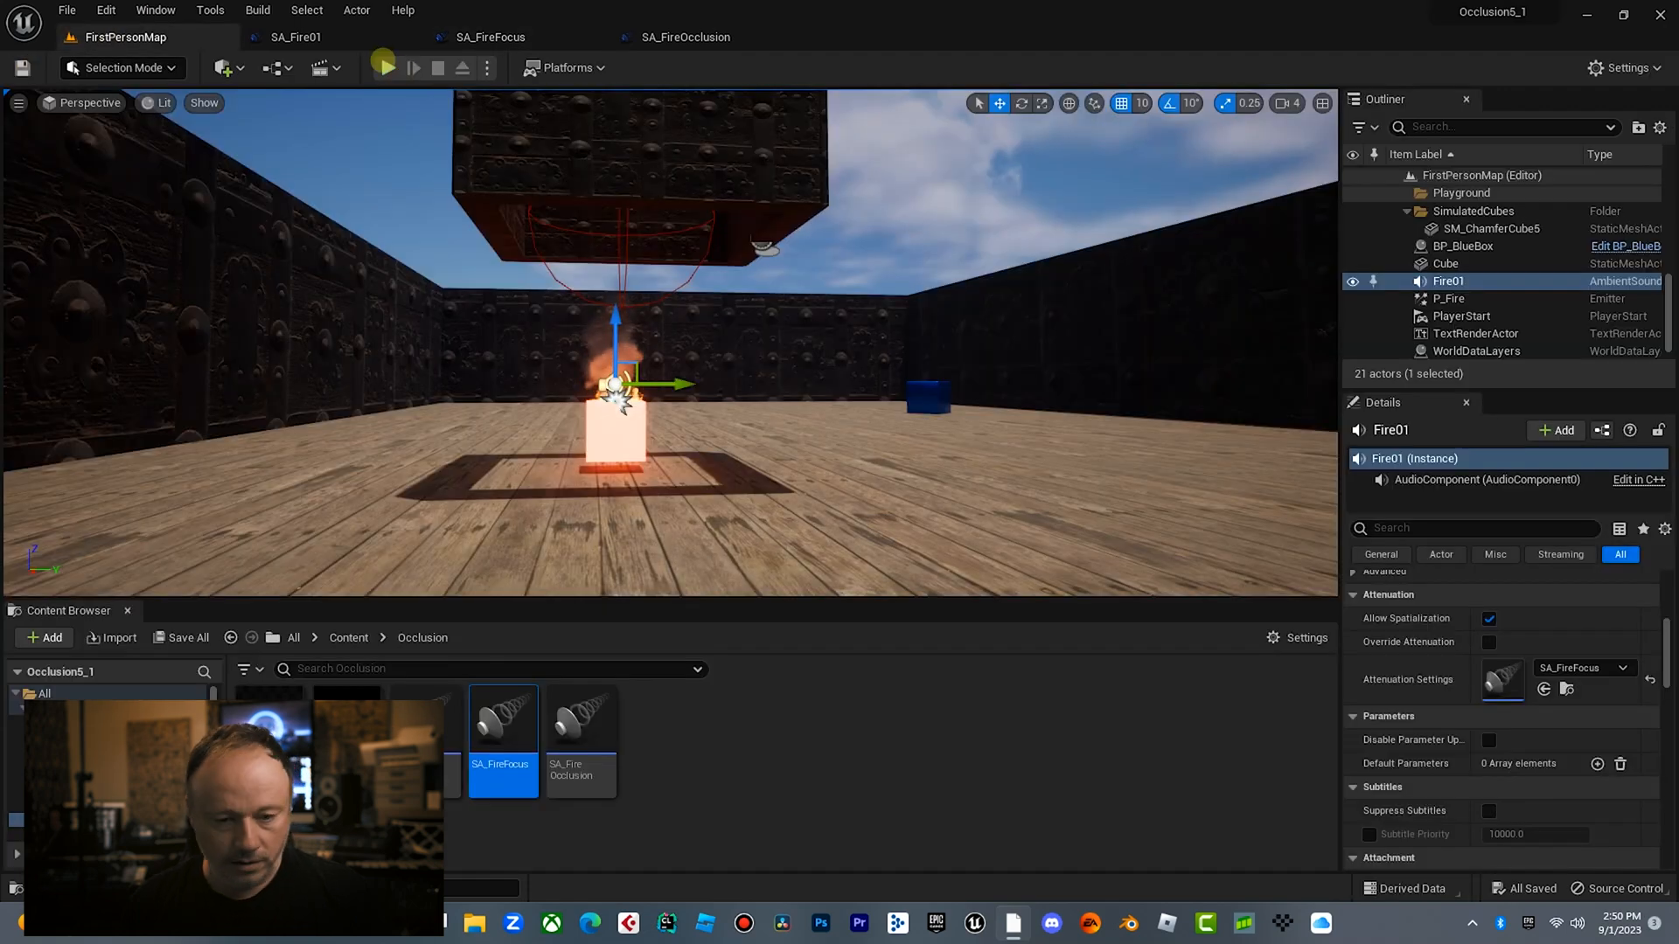
{"action": "left_click", "coordinate": [386, 68]}
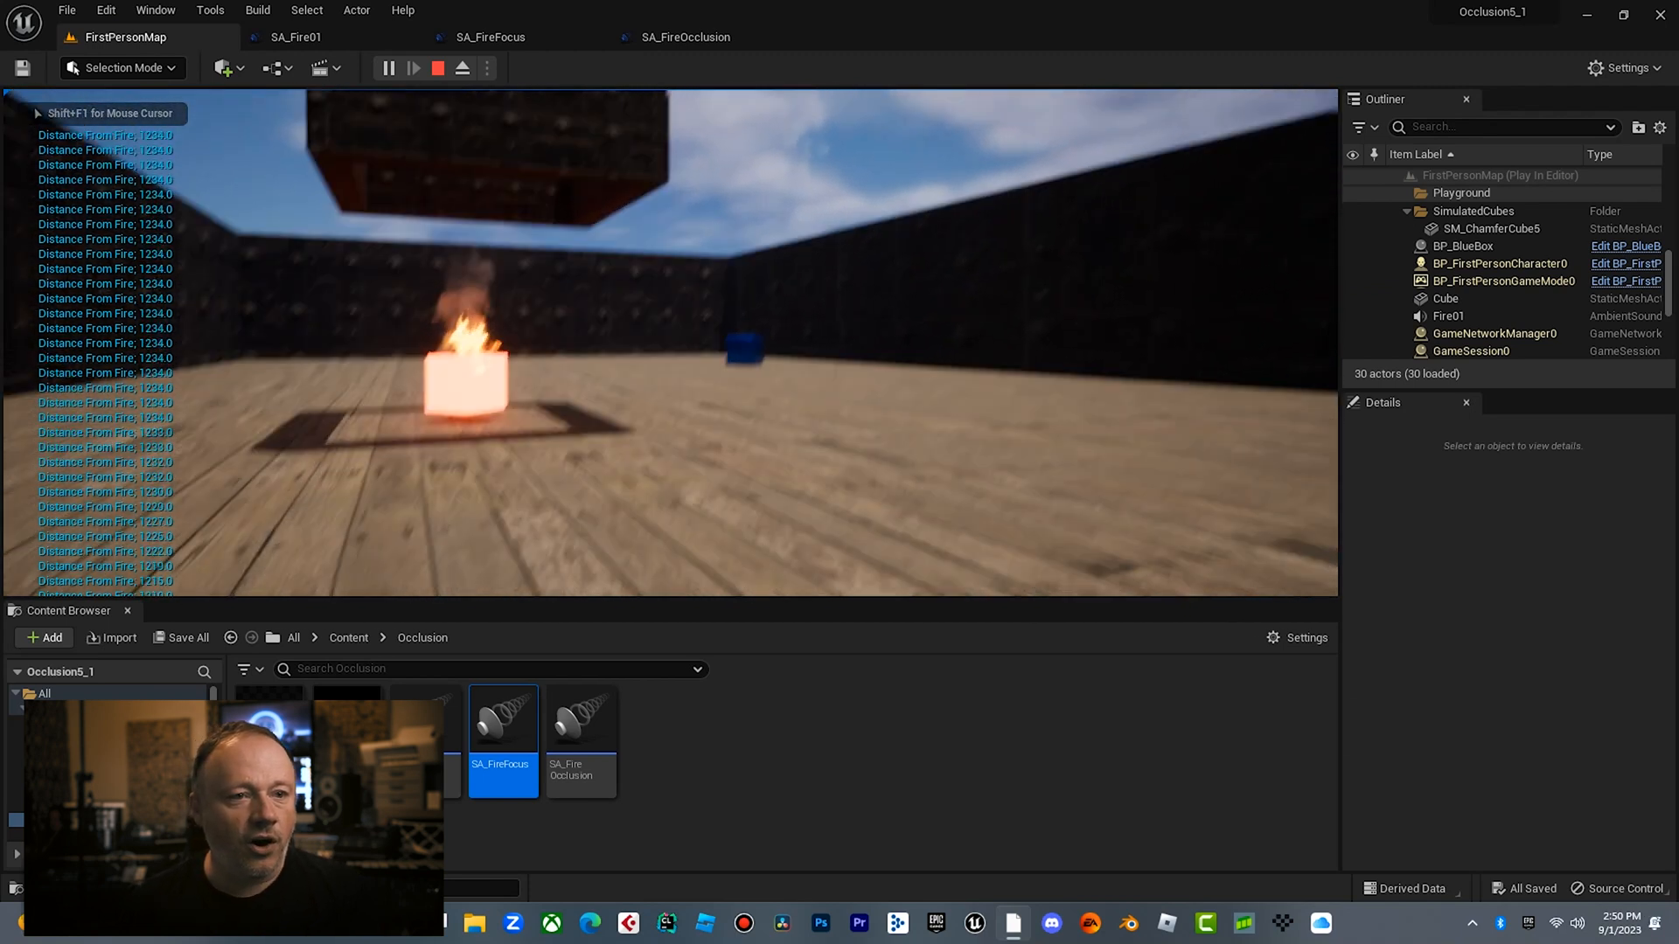
Enable volume attenuation under Attenuation (Volume) in SA_FireFocus, then play FirstPersonMap.
{"action": "left_click", "coordinate": [491, 37]}
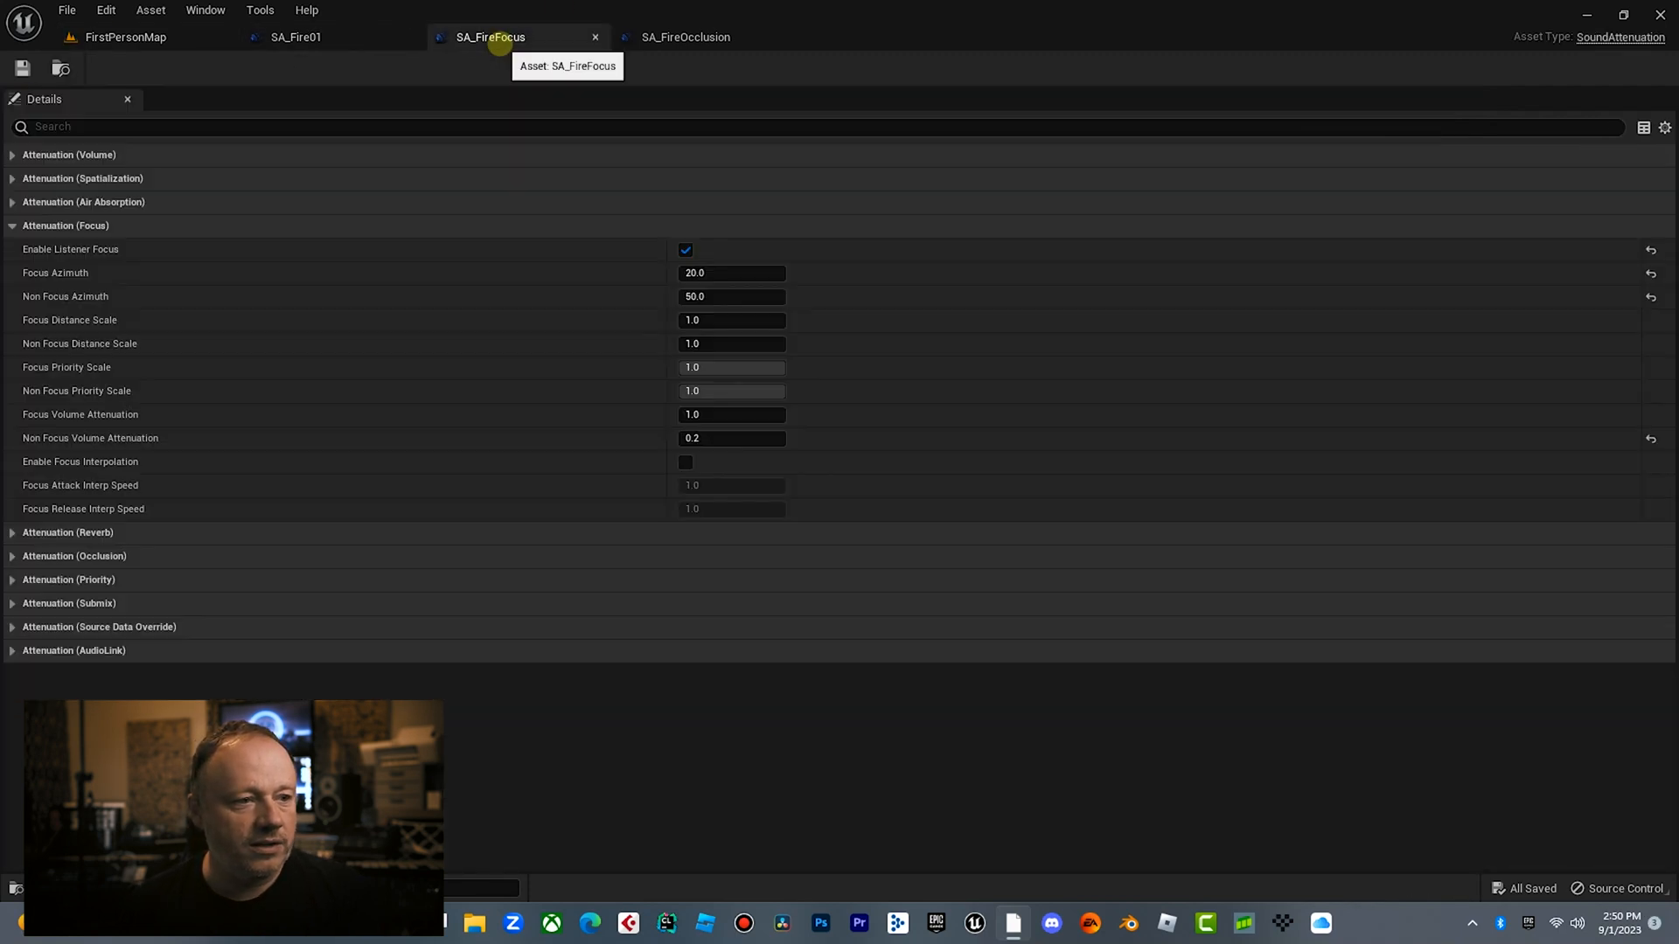
{"action": "left_click", "coordinate": [68, 153]}
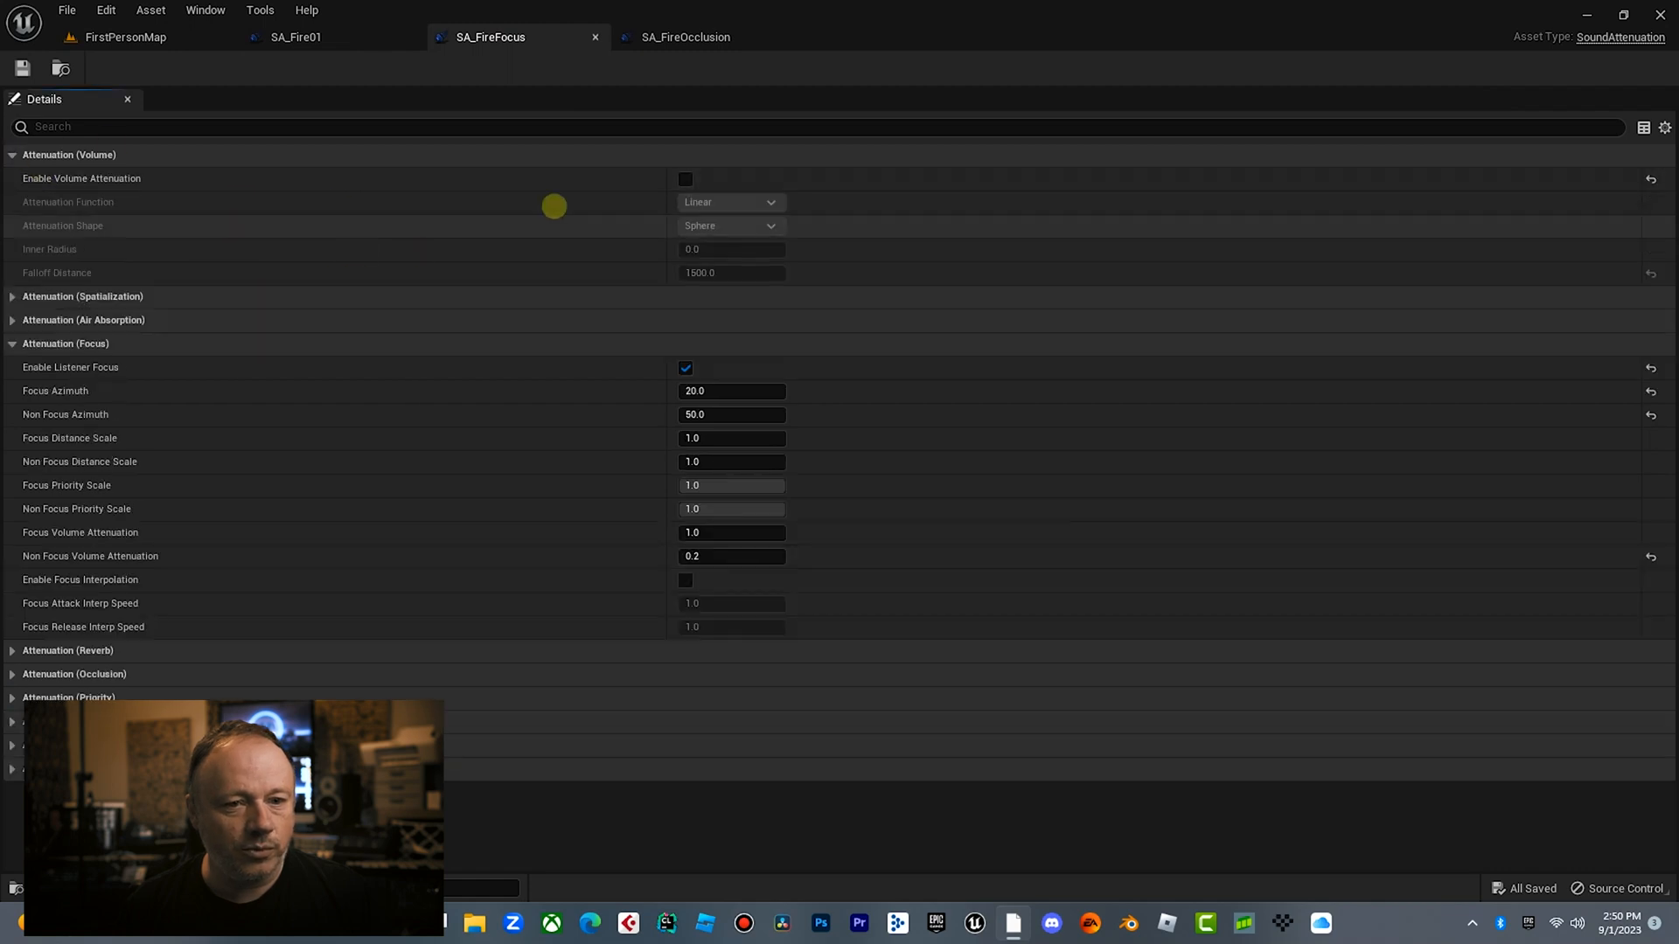
{"action": "left_click", "coordinate": [125, 36]}
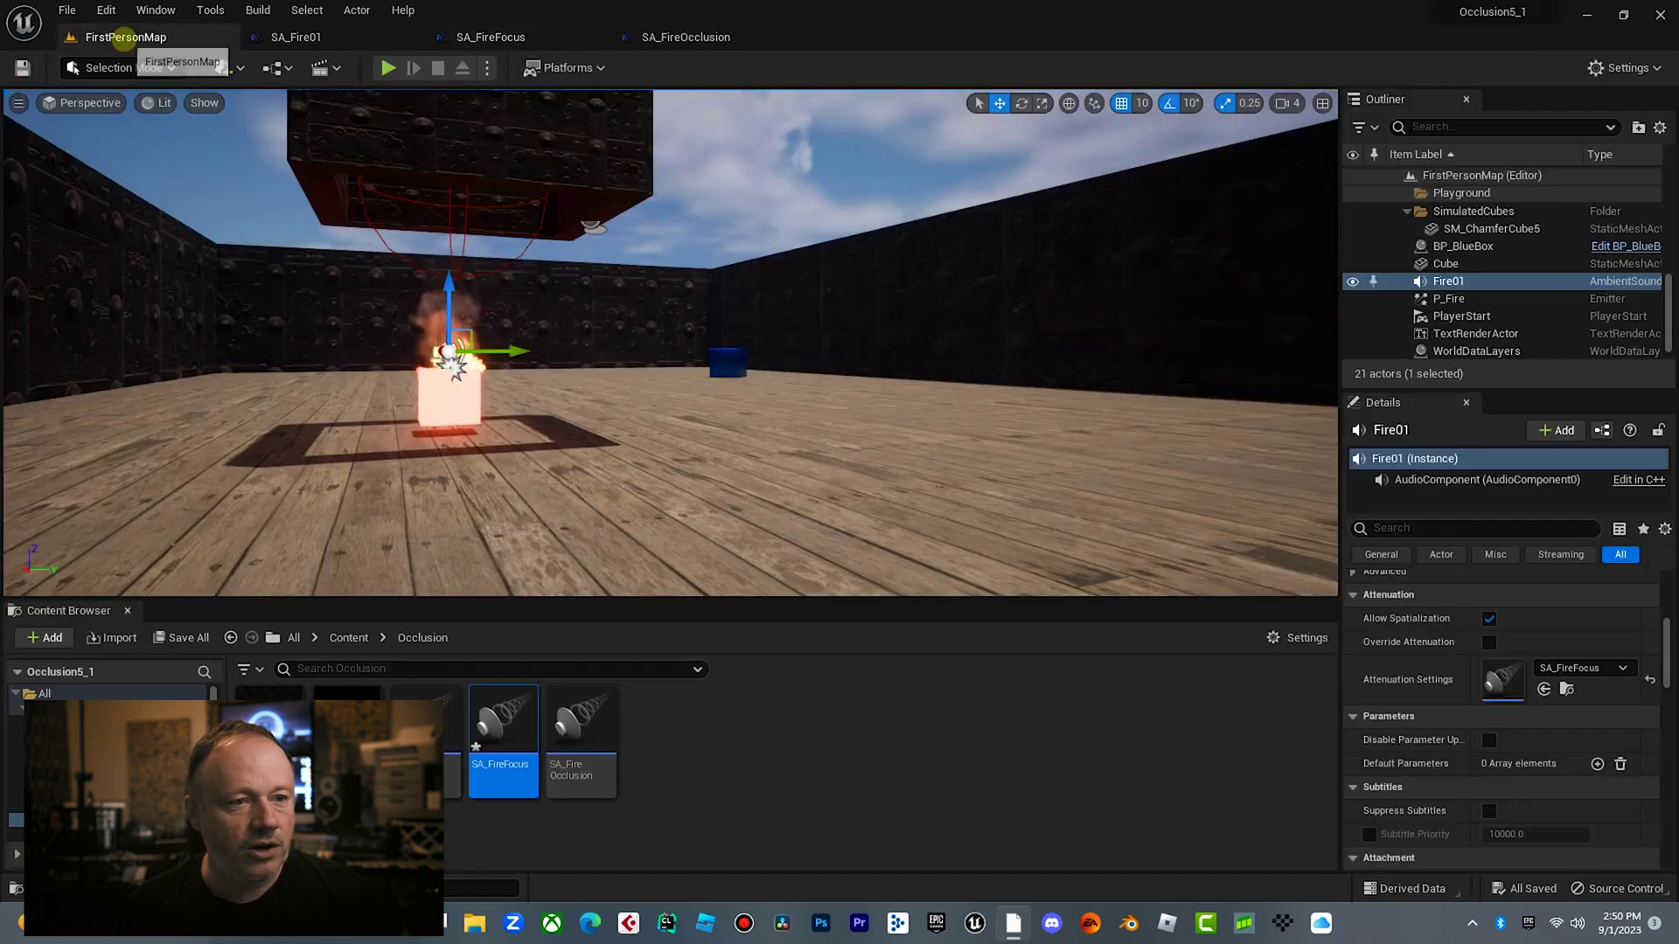
{"action": "left_click", "coordinate": [386, 68]}
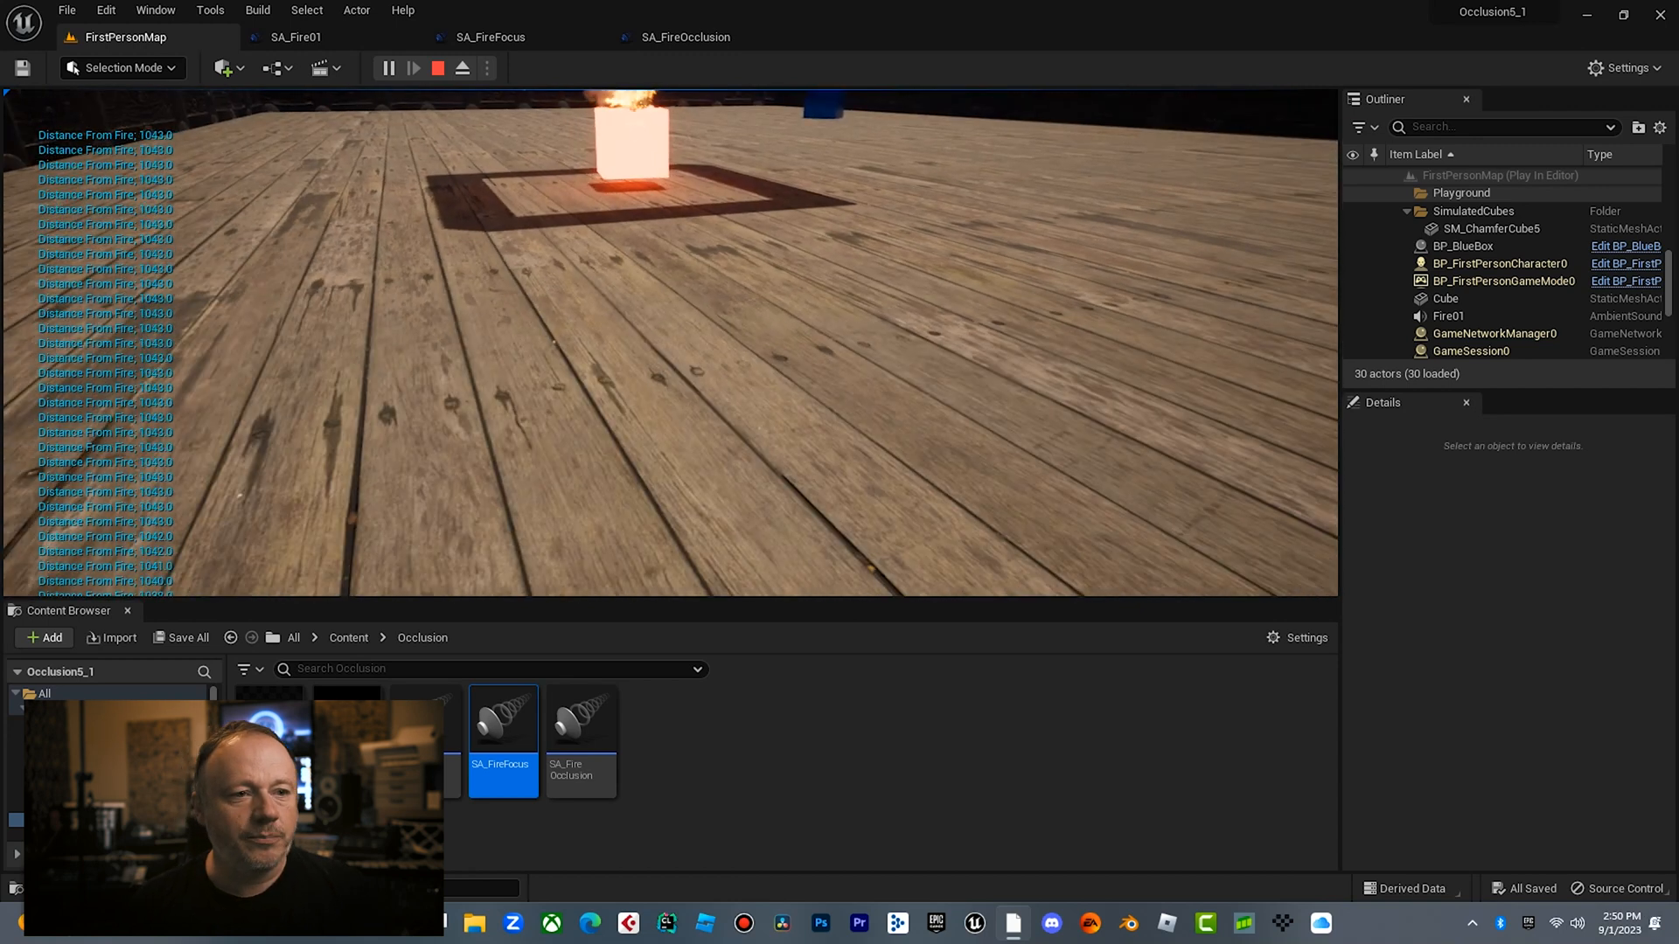
Change SA_FireFocus Non Focus Volume Attenuation to 0.5 and play FirstPersonMap.
{"action": "double_click", "coordinate": [502, 717]}
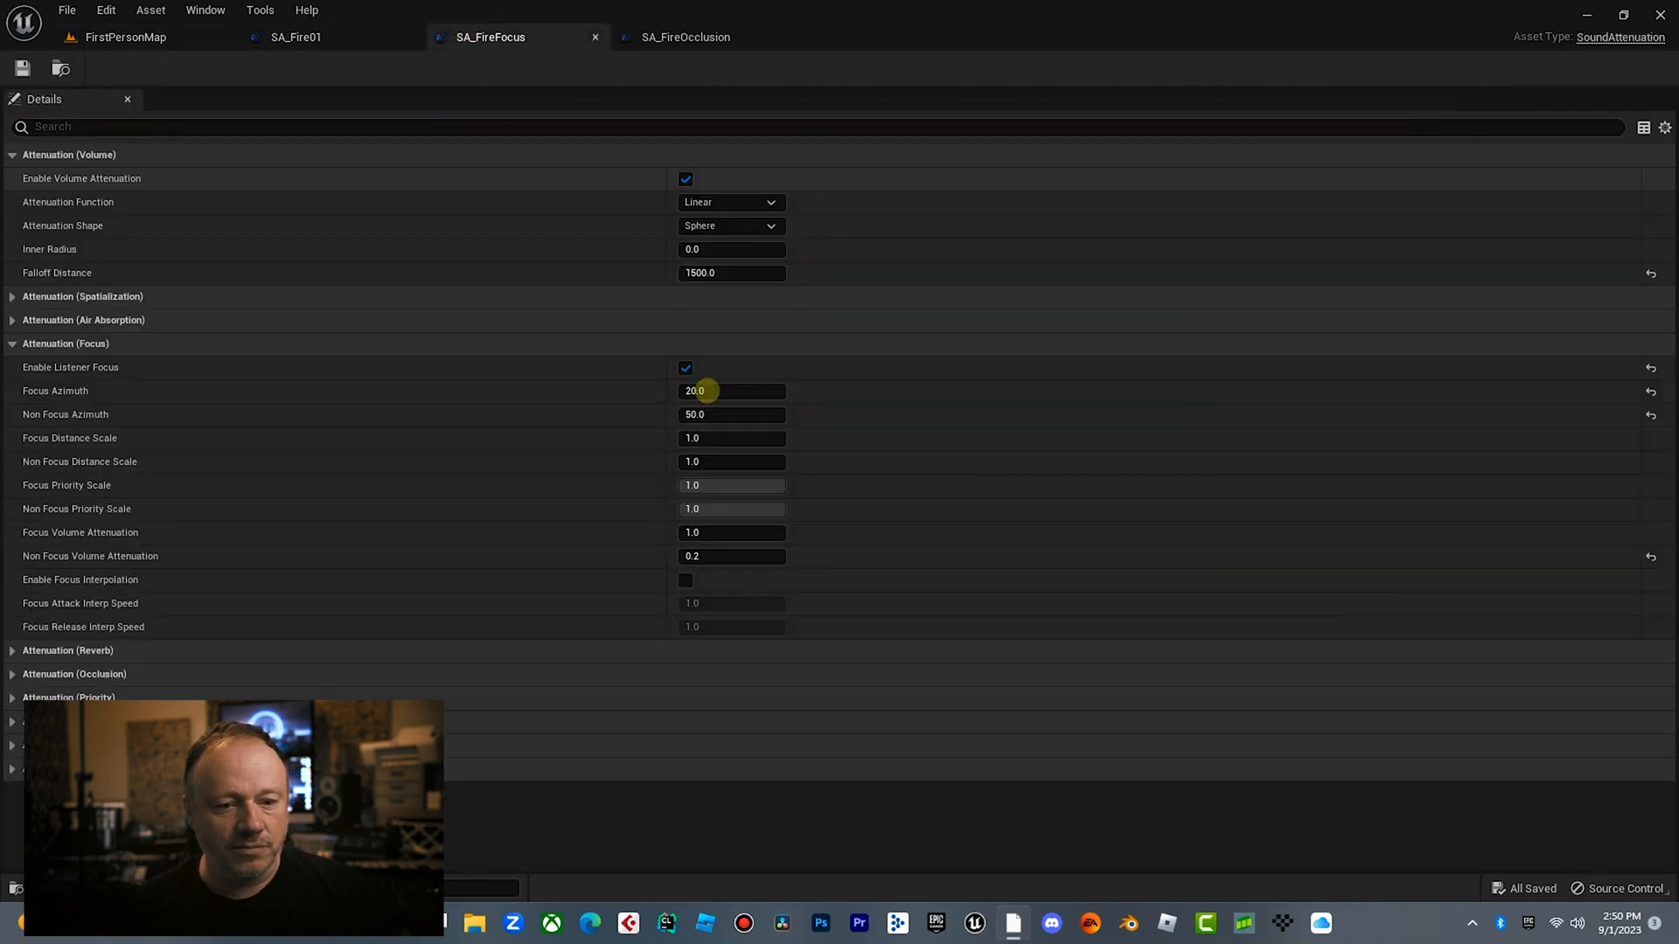
{"action": "left_click", "coordinate": [731, 557]}
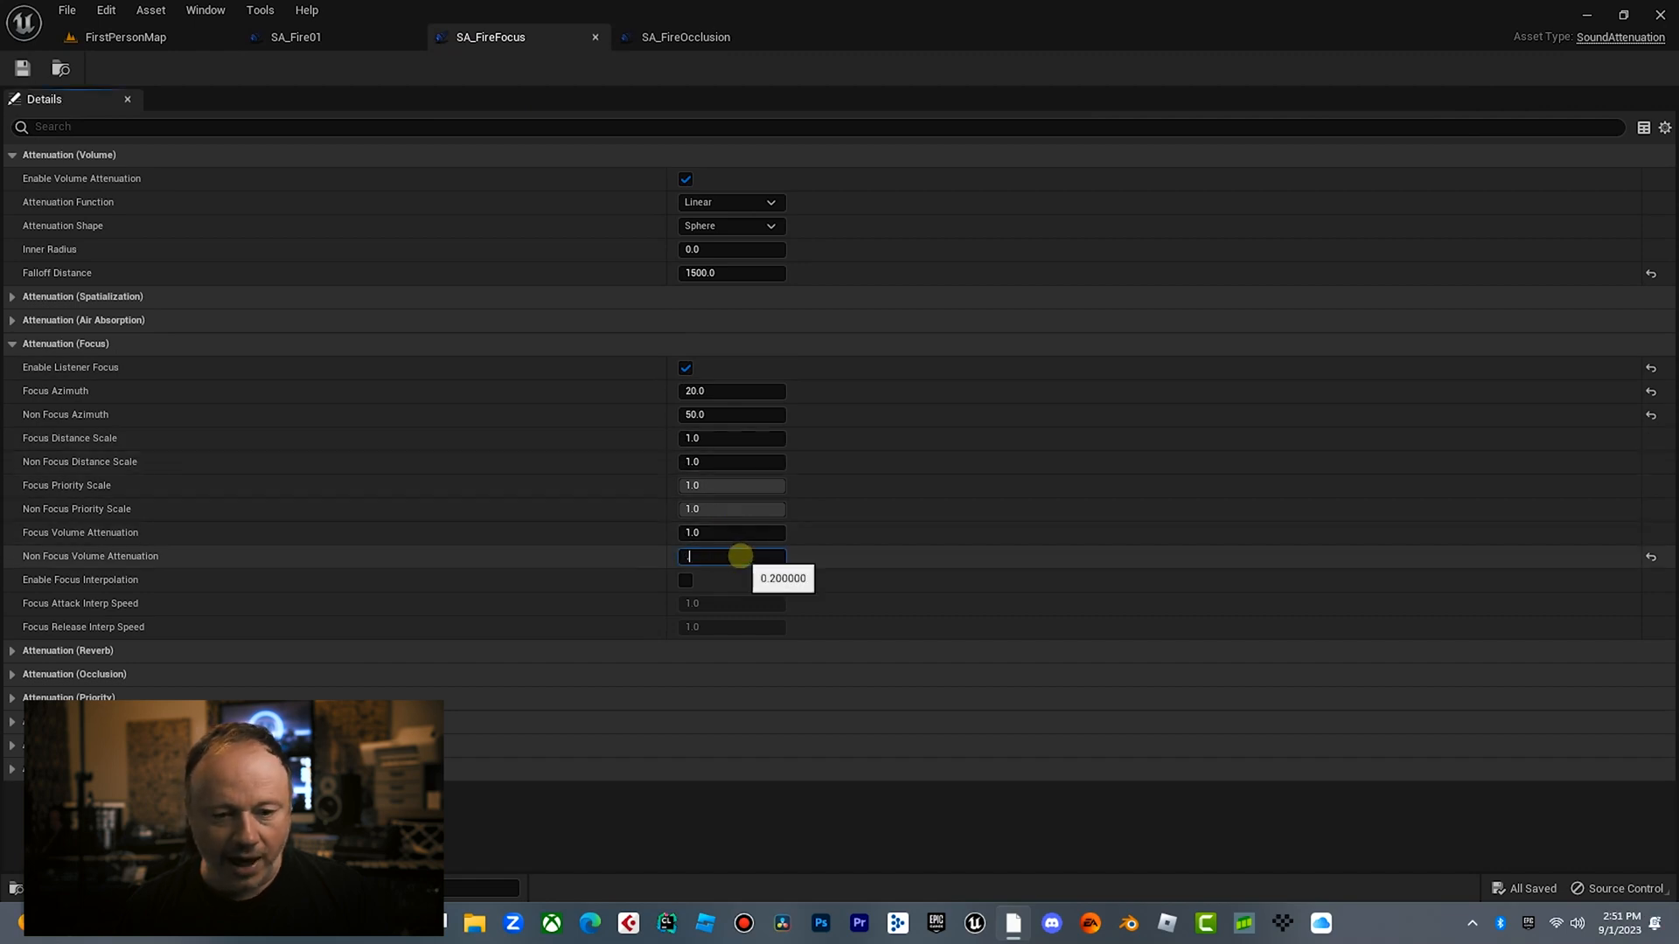
{"action": "type", "text": "0.5"}
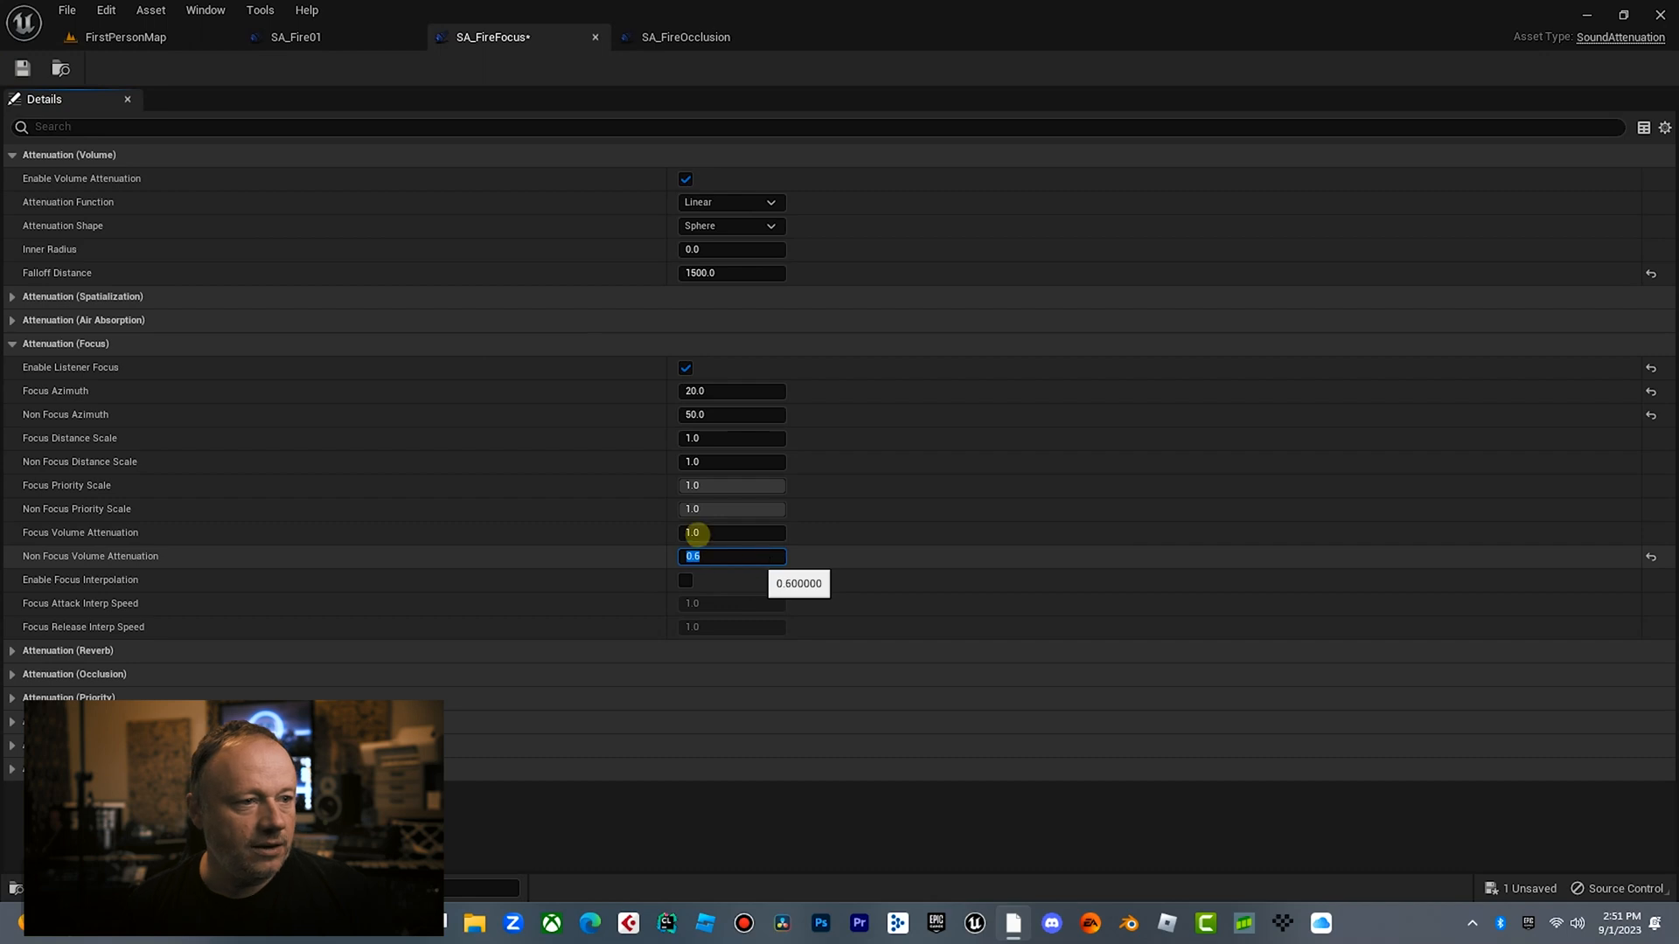
{"action": "left_click", "coordinate": [125, 37]}
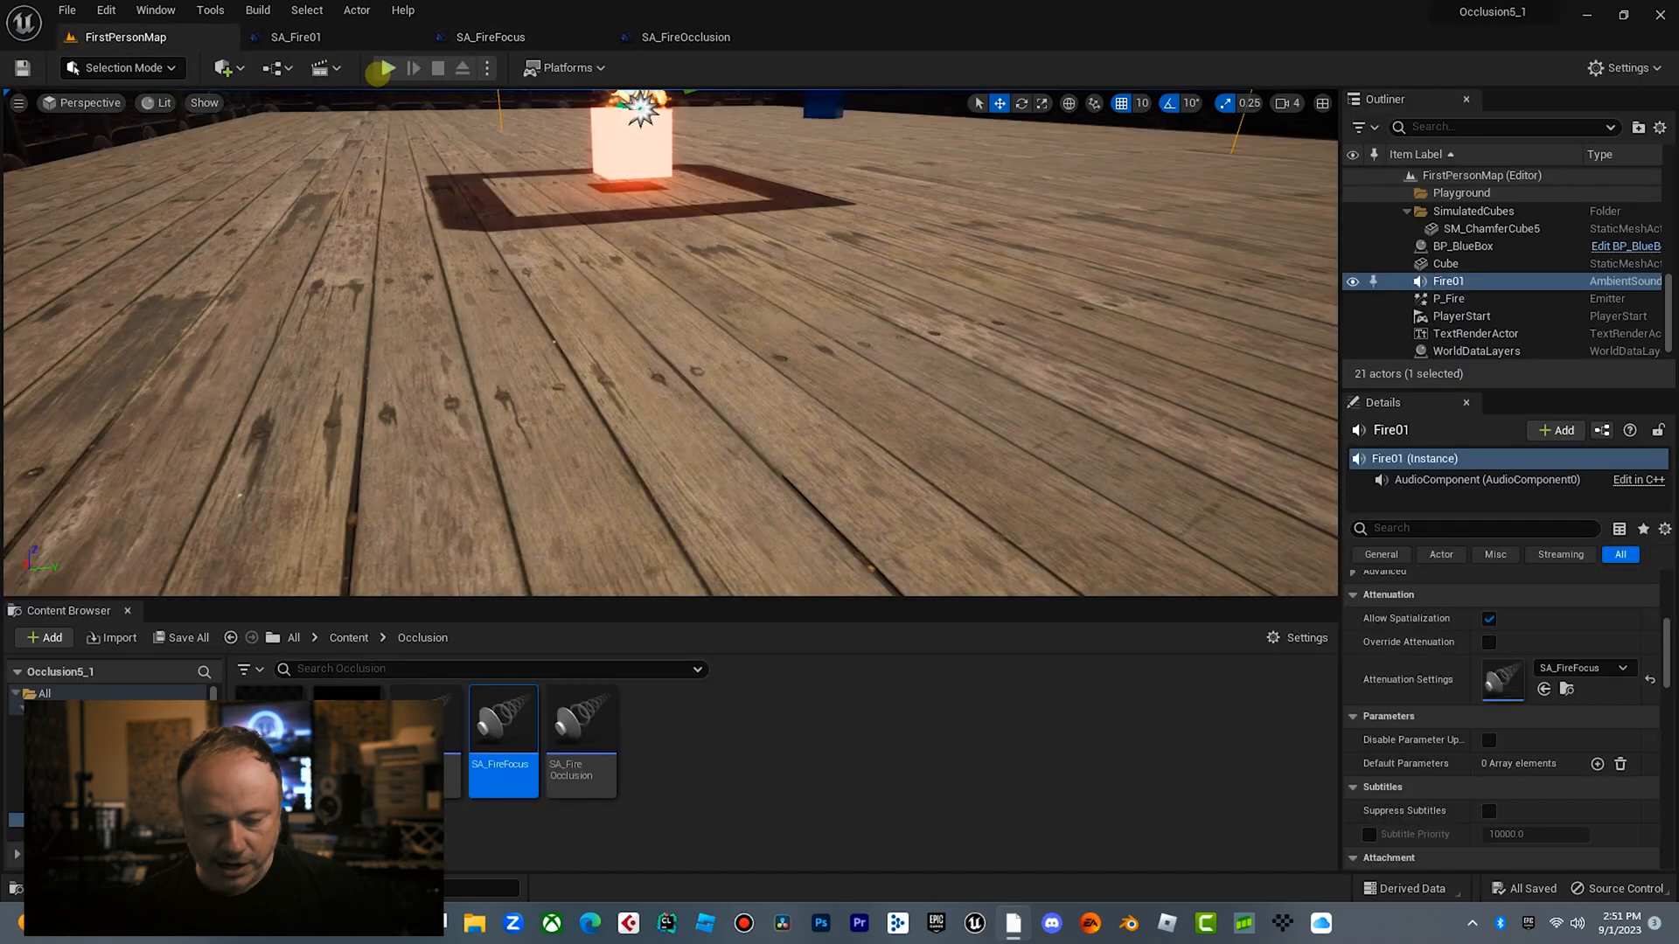
{"action": "left_click", "coordinate": [381, 67]}
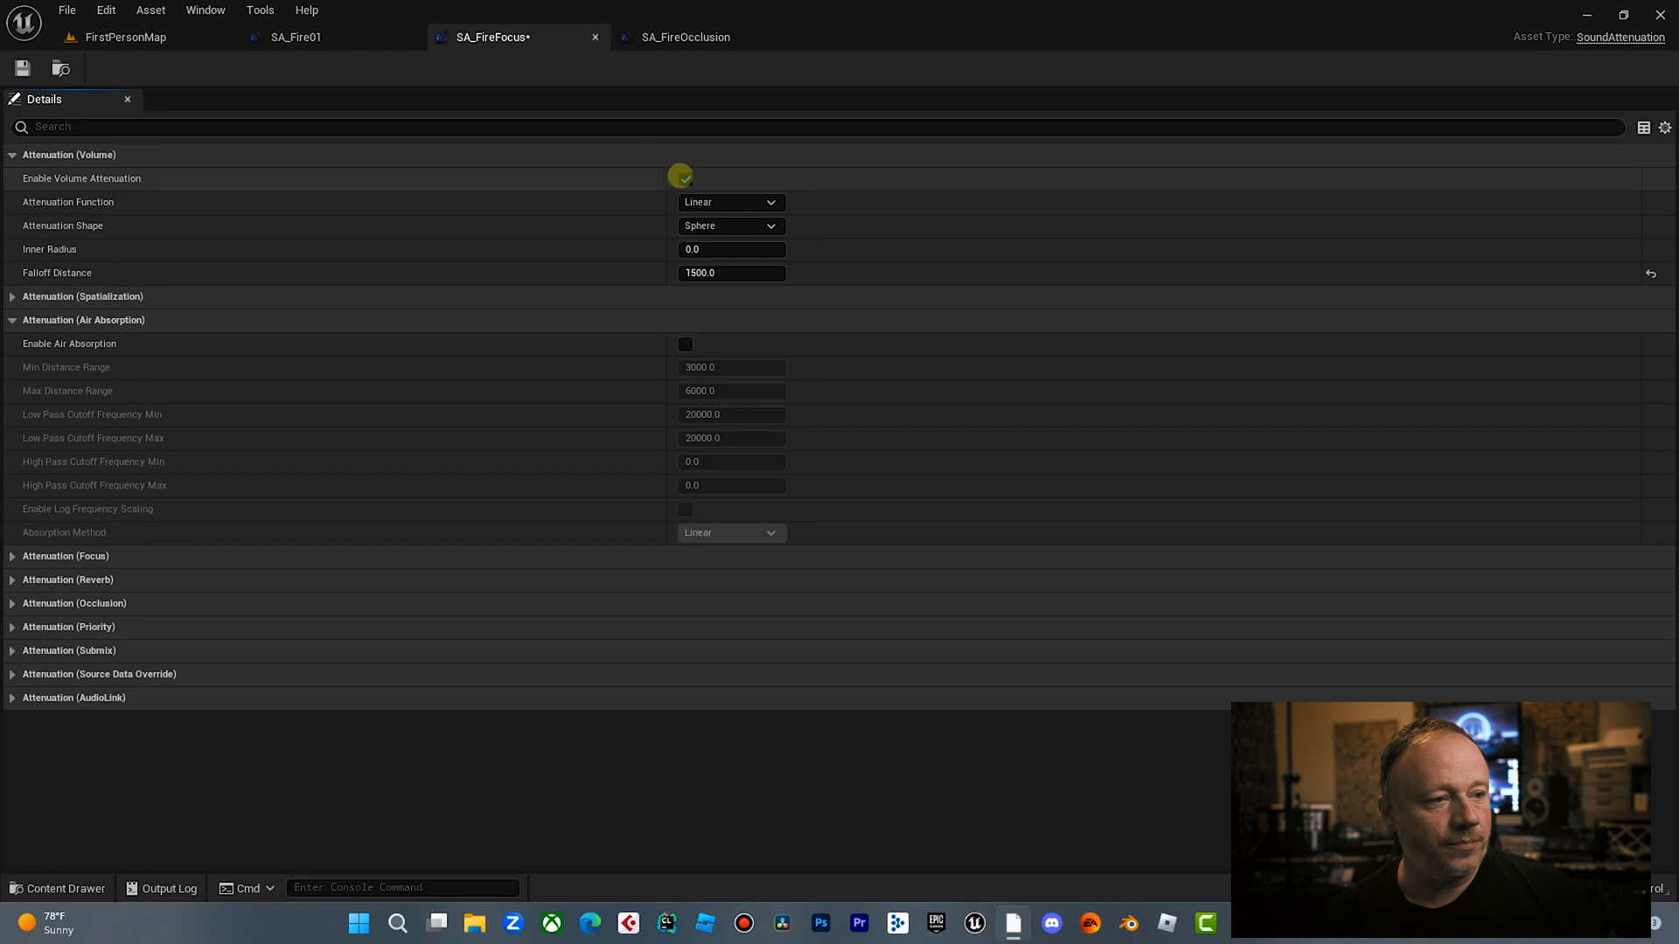
Enable air absorption on SA_FireFocus with min distance 0 and max distance 2000.
{"action": "left_click", "coordinate": [11, 154]}
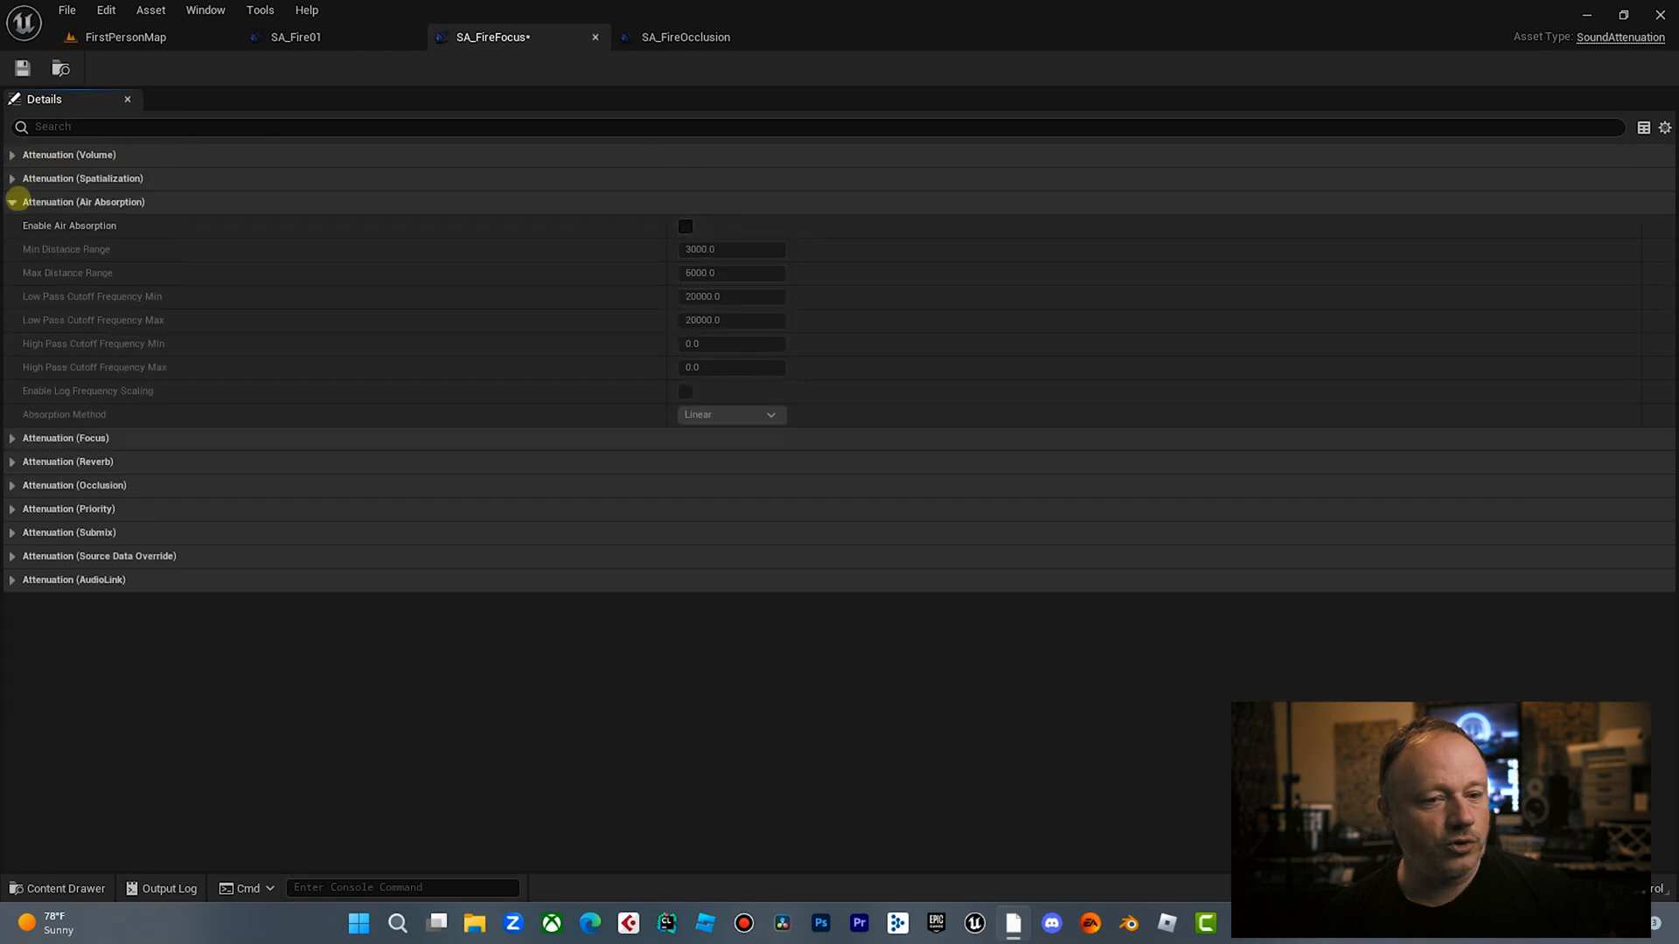
{"action": "left_click", "coordinate": [684, 225]}
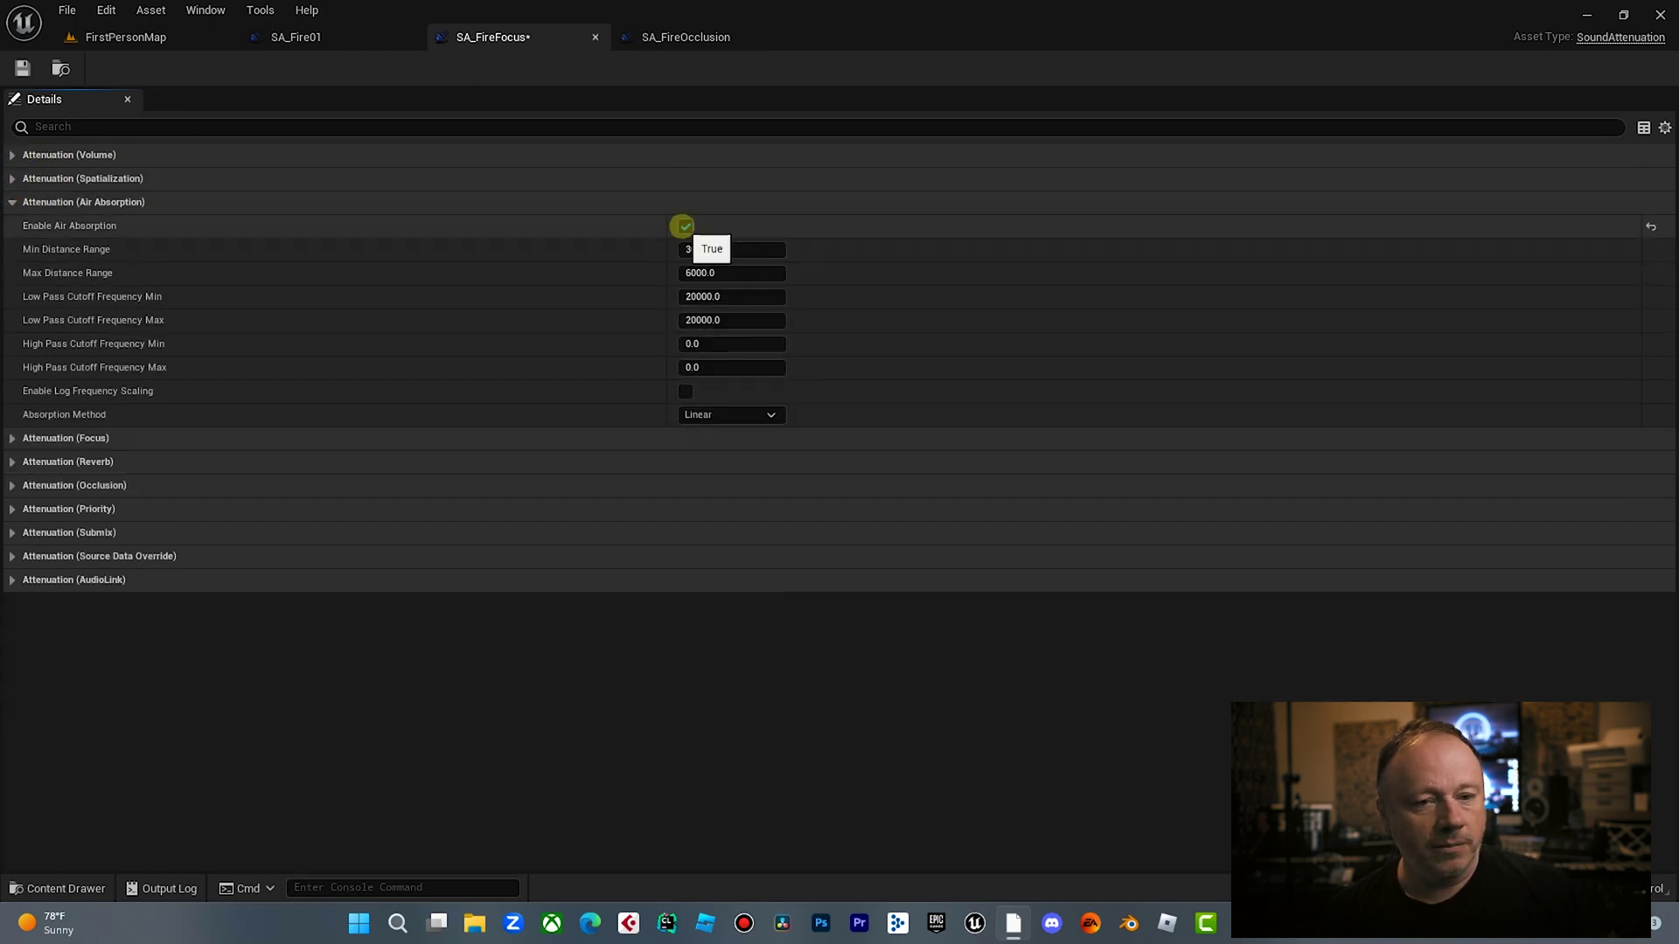
{"action": "type", "text": "15"}
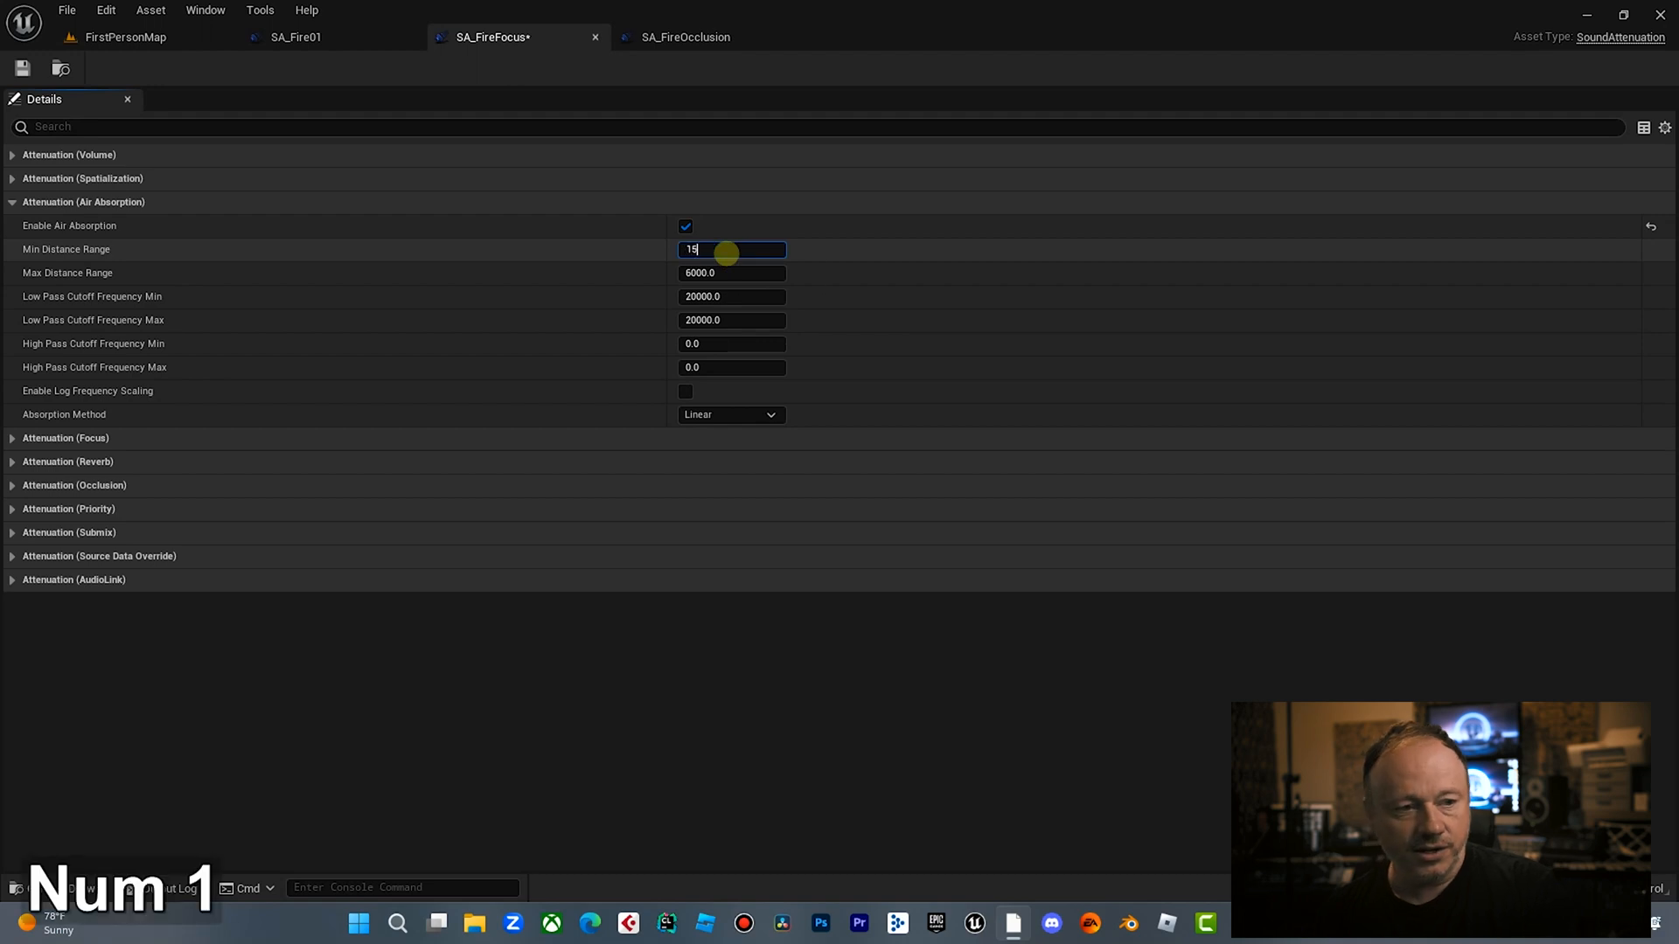
{"action": "type", "text": "00"}
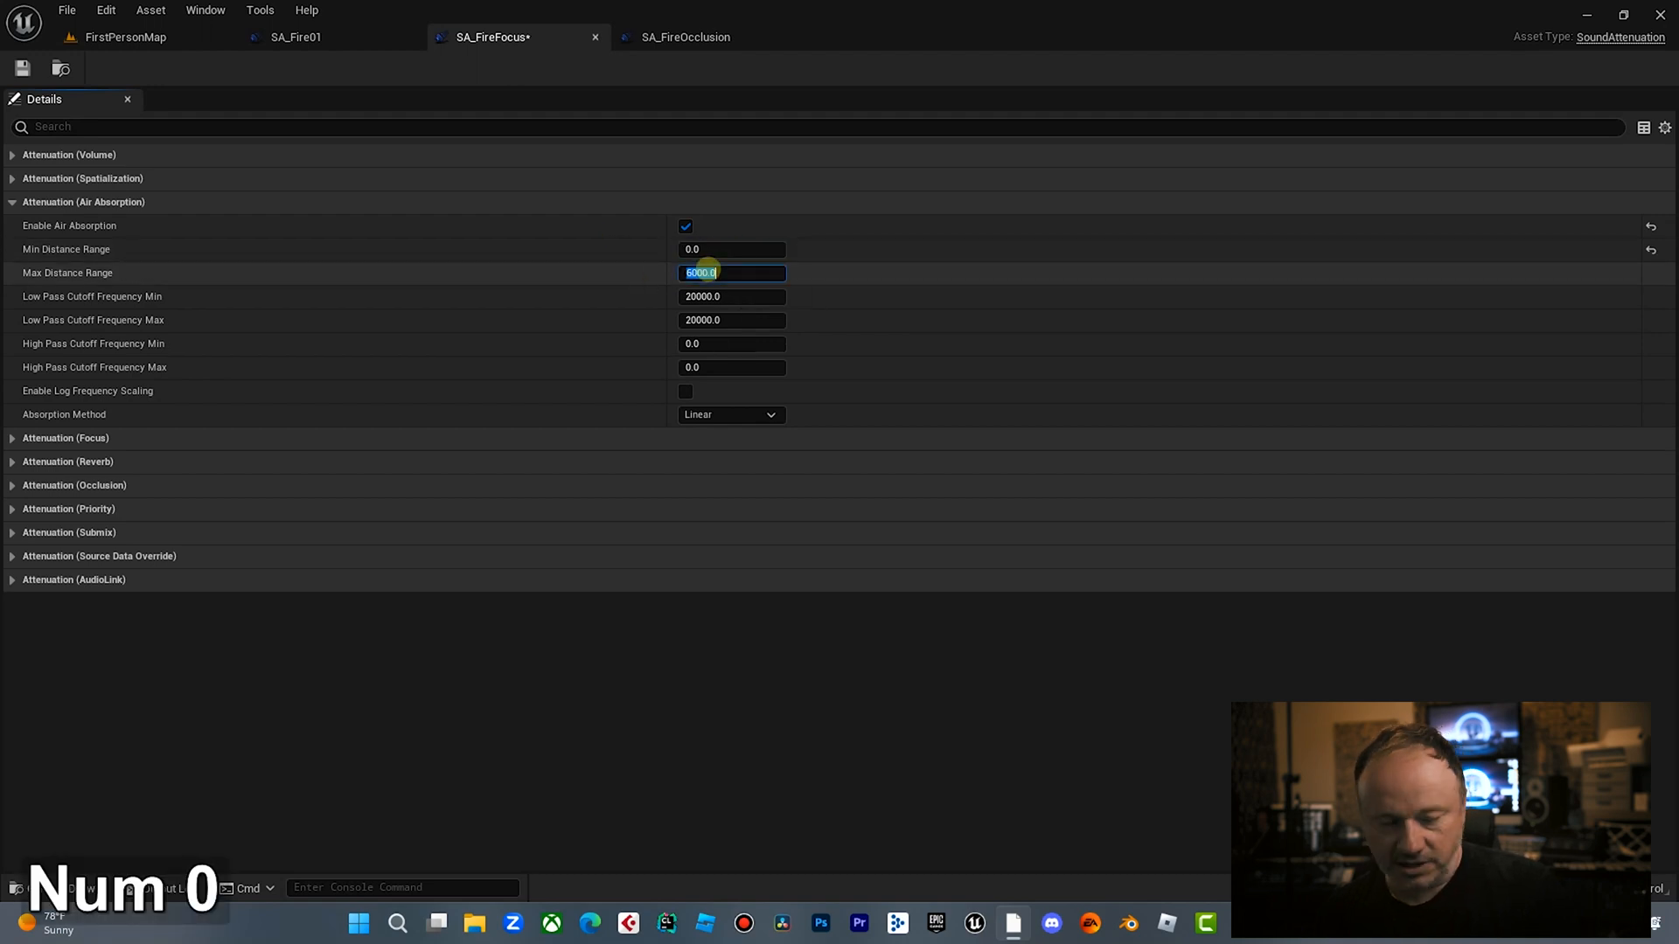
{"action": "type", "text": "2000"}
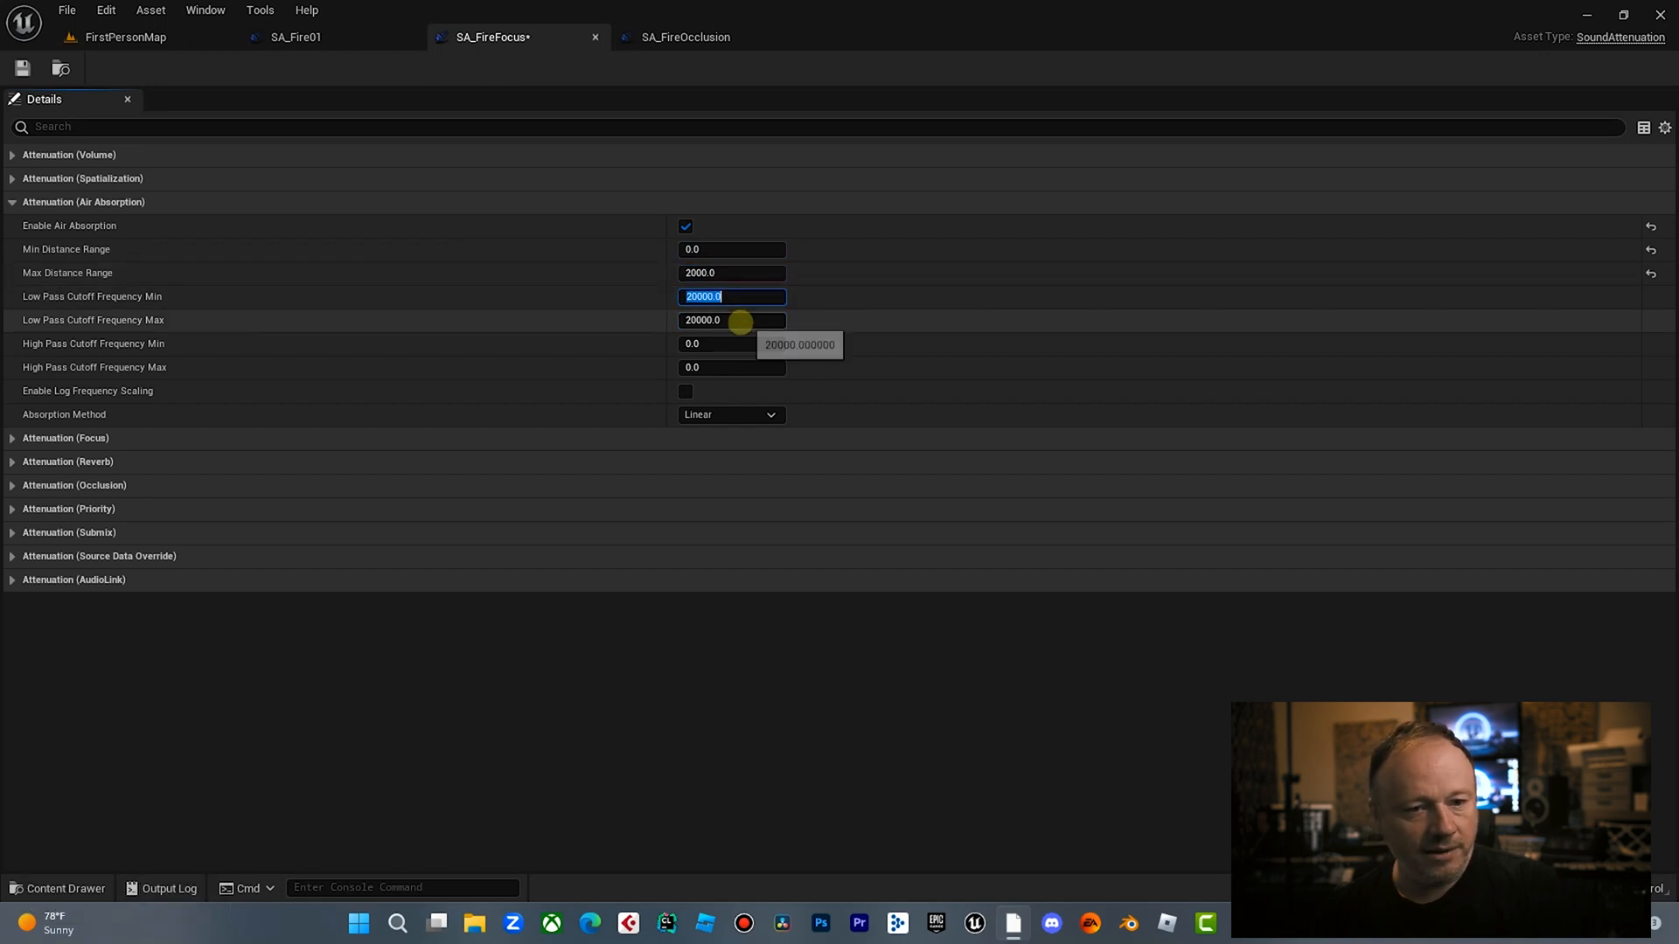
Set the maximum low-pass cutoff frequency to 150 and play-test the level.
{"action": "left_click", "coordinate": [731, 320]}
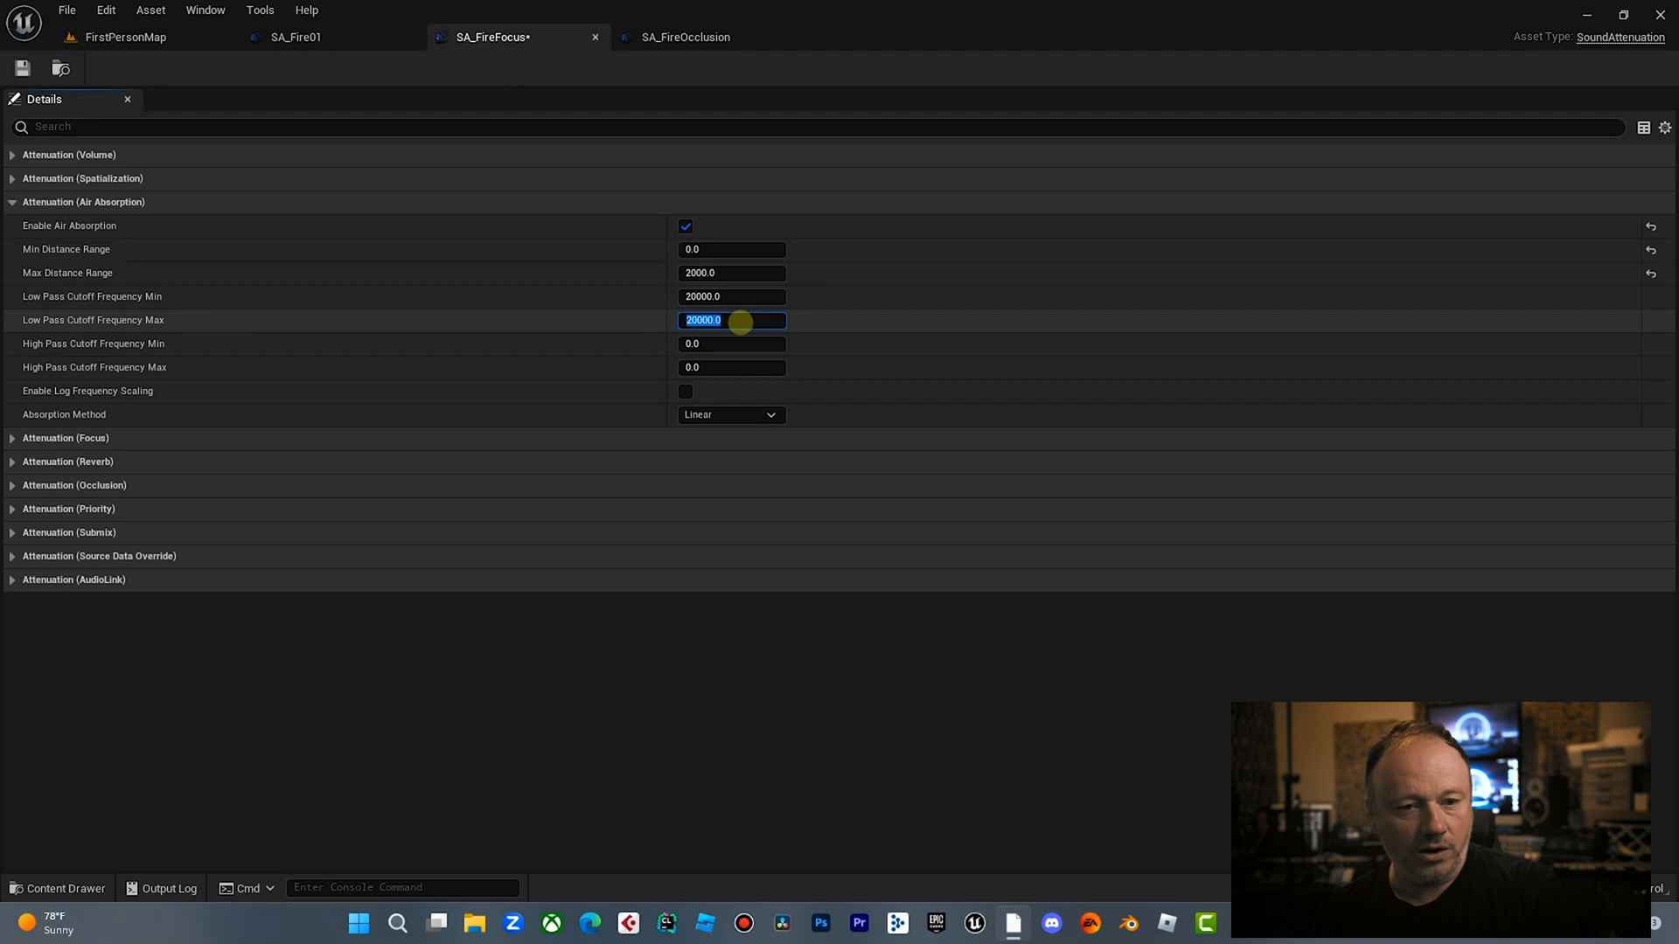
{"action": "type", "text": "150.0"}
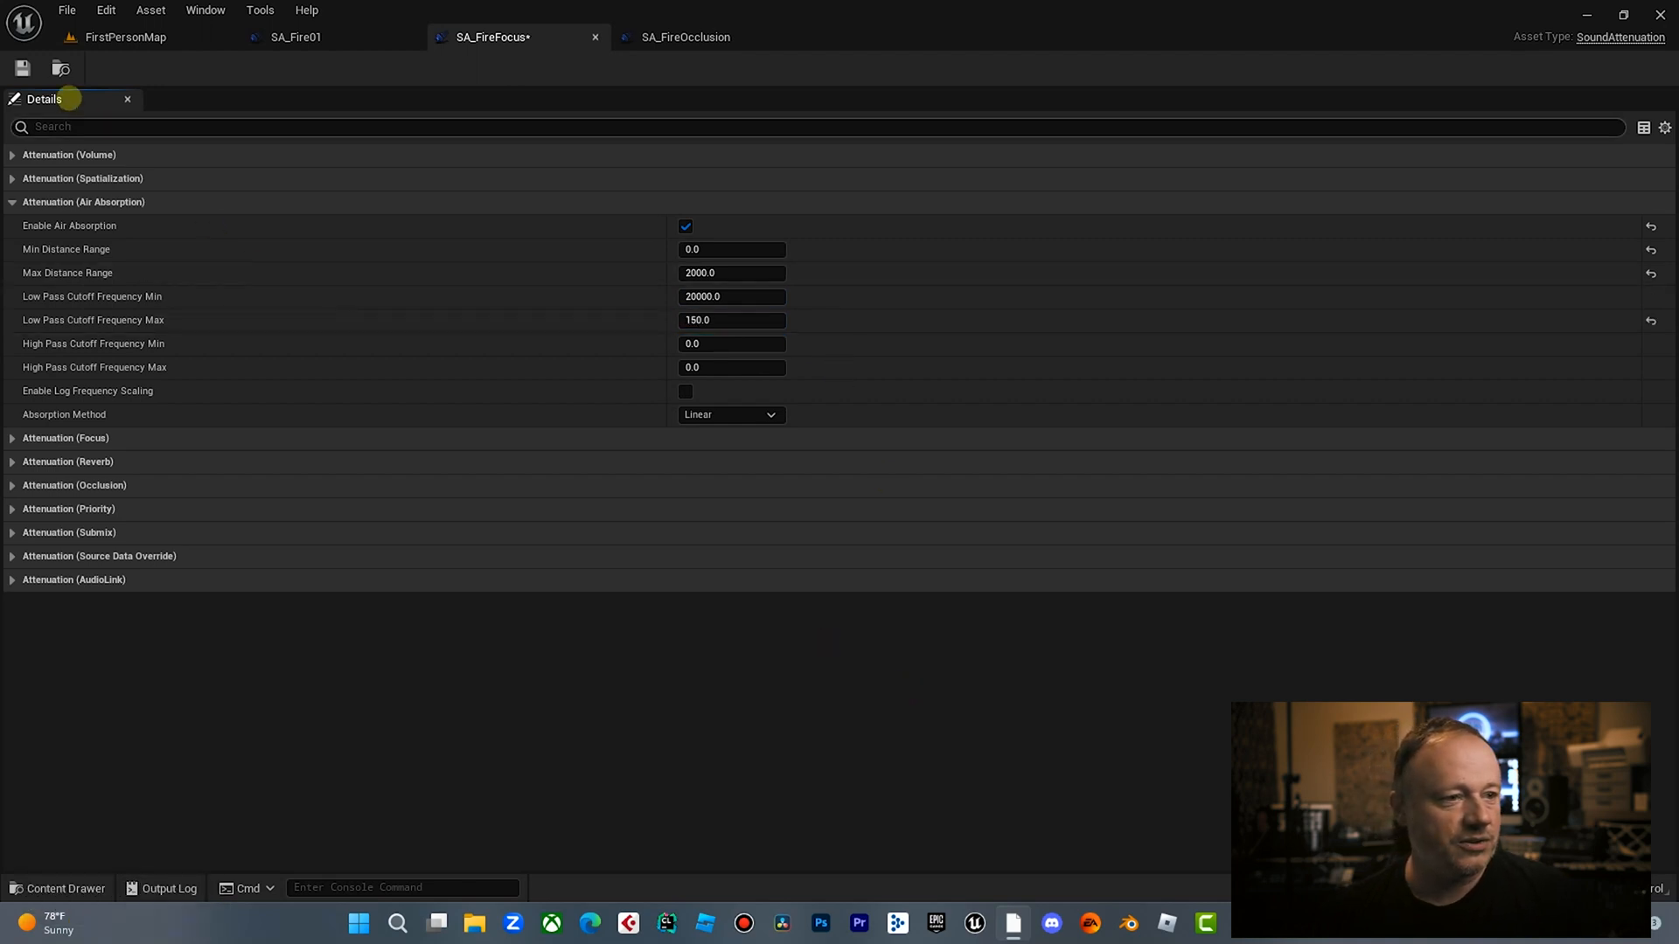
{"action": "left_click", "coordinate": [125, 37]}
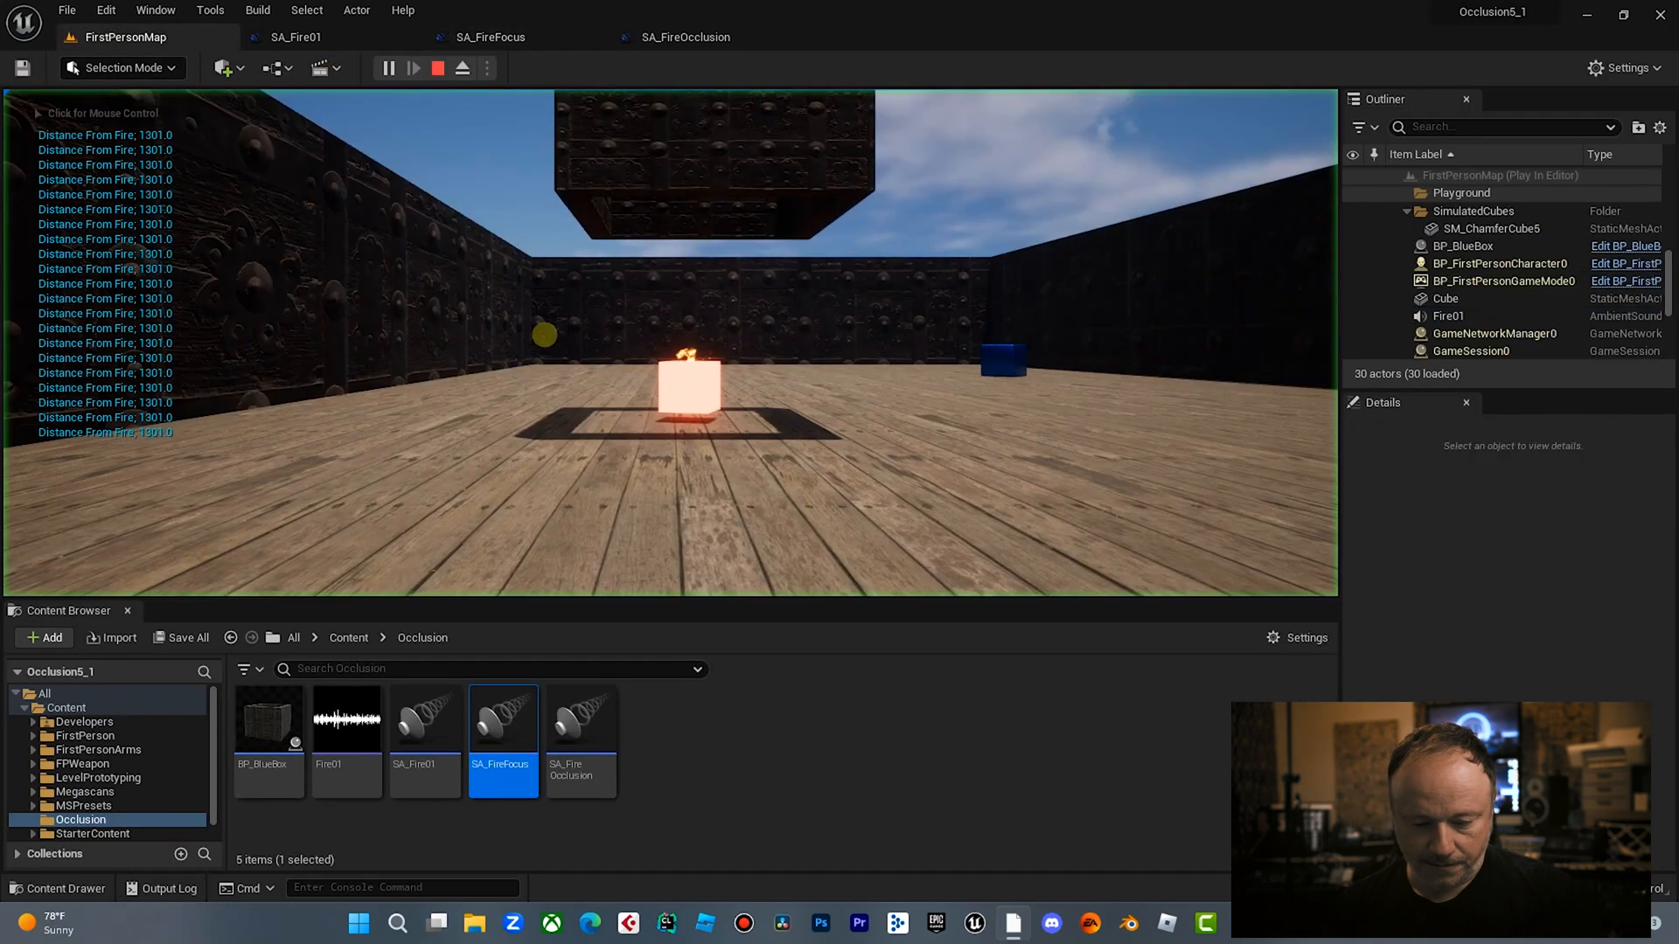